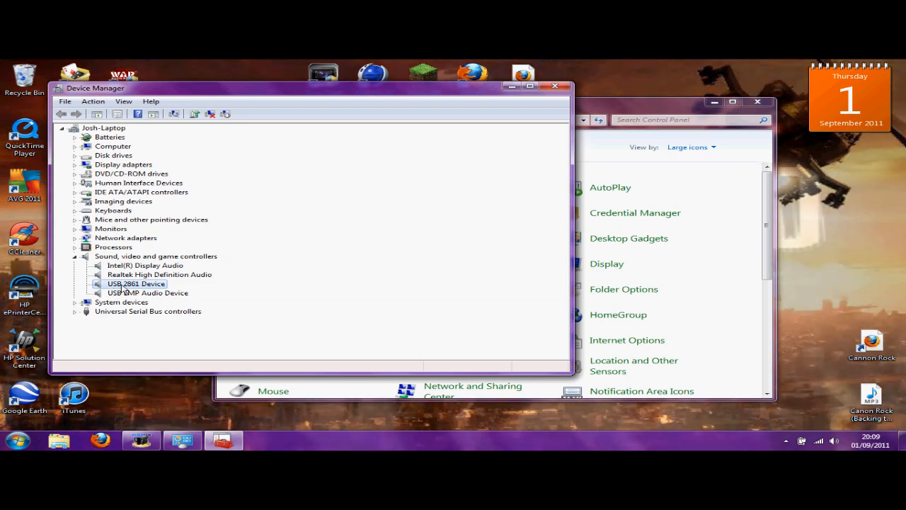
- View the USB 2861 Device's driver details (eMPIA, 5.2010.820.0) and abandon the driver update
{"action": "right_click", "coordinate": [135, 283]}
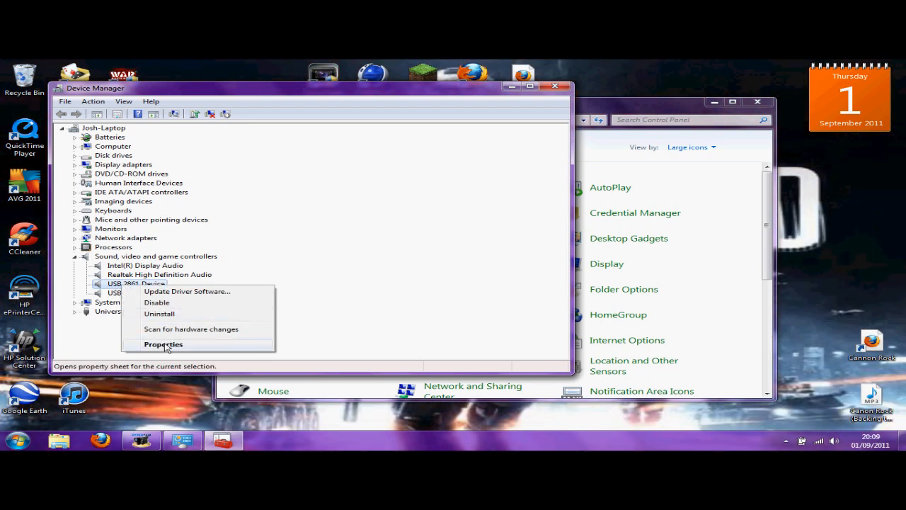
{"action": "left_click", "coordinate": [162, 344]}
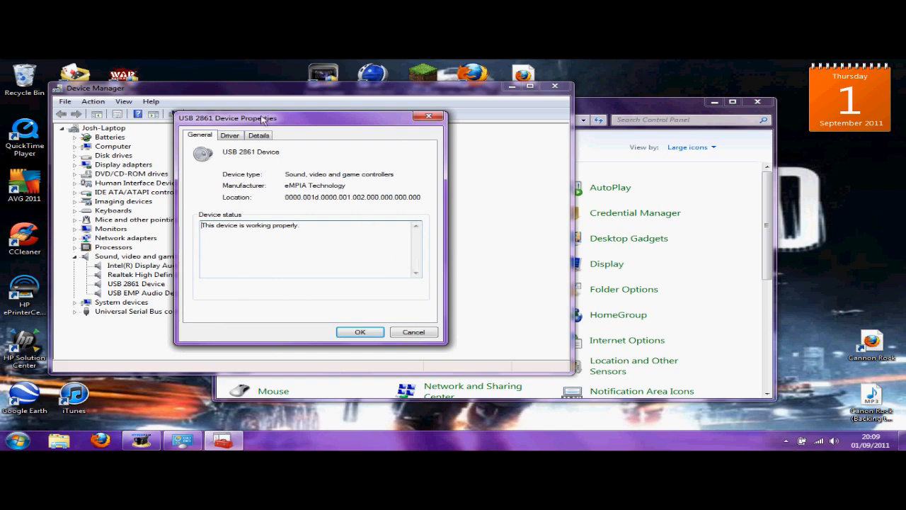
{"action": "left_click", "coordinate": [229, 135]}
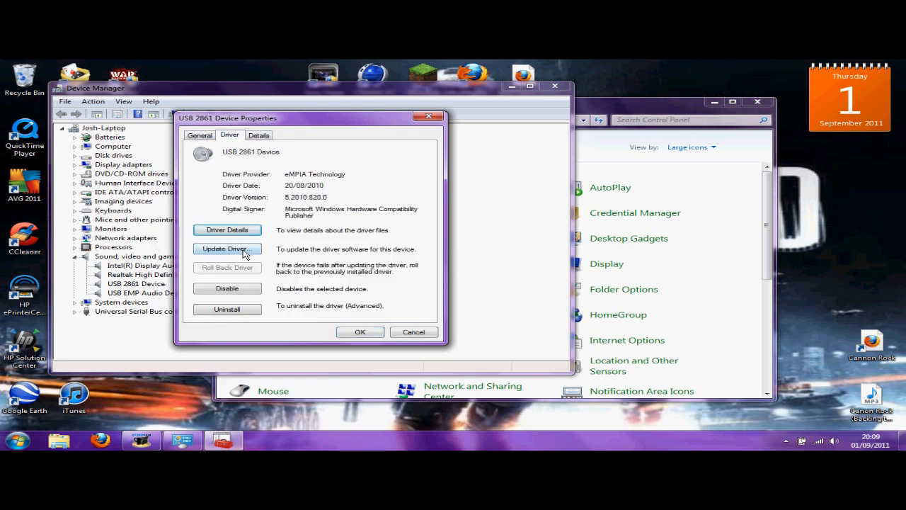
{"action": "left_click", "coordinate": [227, 248]}
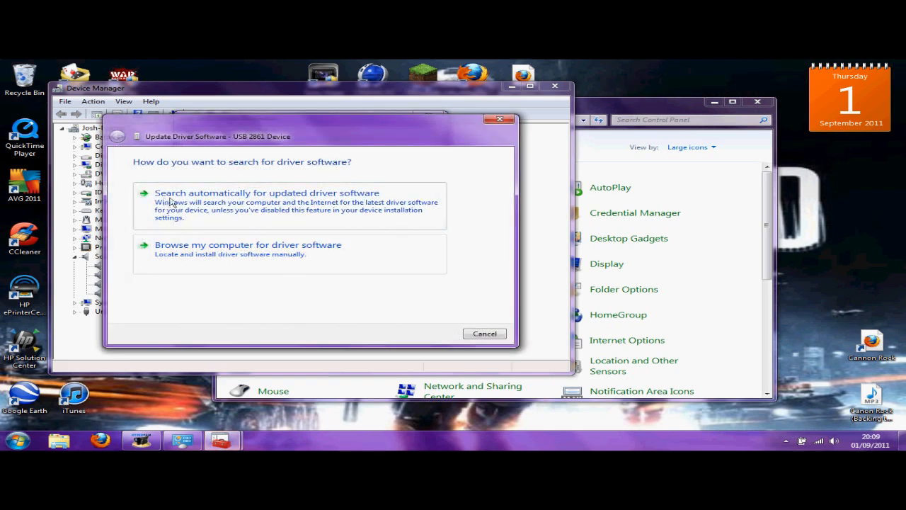
{"action": "mouse_move", "coordinate": [276, 217]}
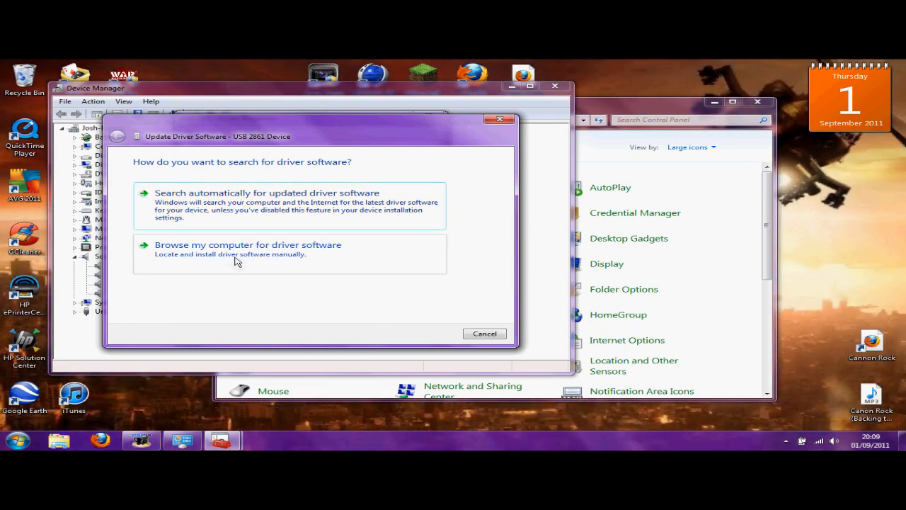
{"action": "mouse_move", "coordinate": [499, 119]}
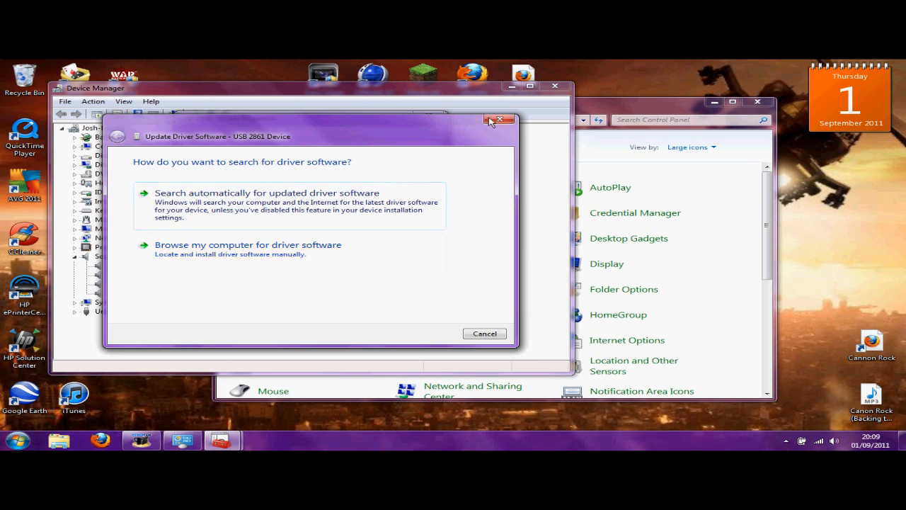
{"action": "left_click", "coordinate": [500, 119]}
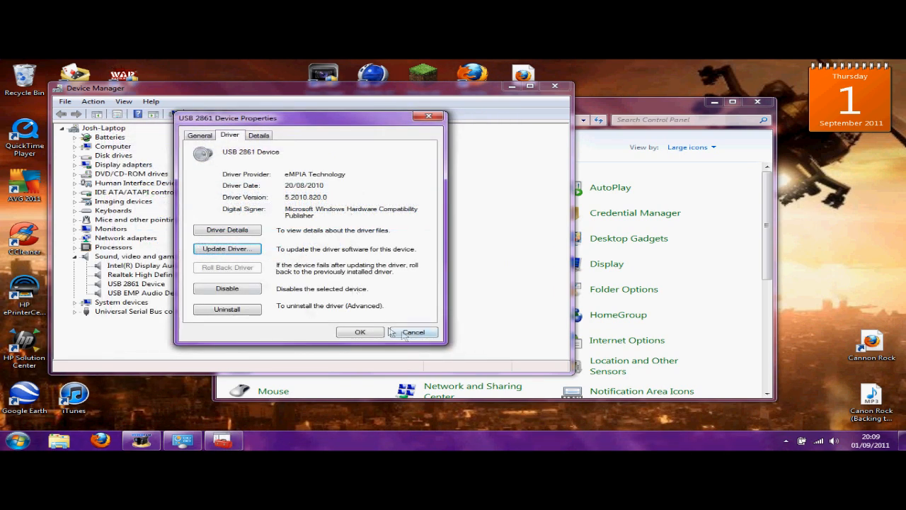
- Dismiss the USB 2861 Device properties and select the USB EMP Audio Device
{"action": "left_click", "coordinate": [413, 332]}
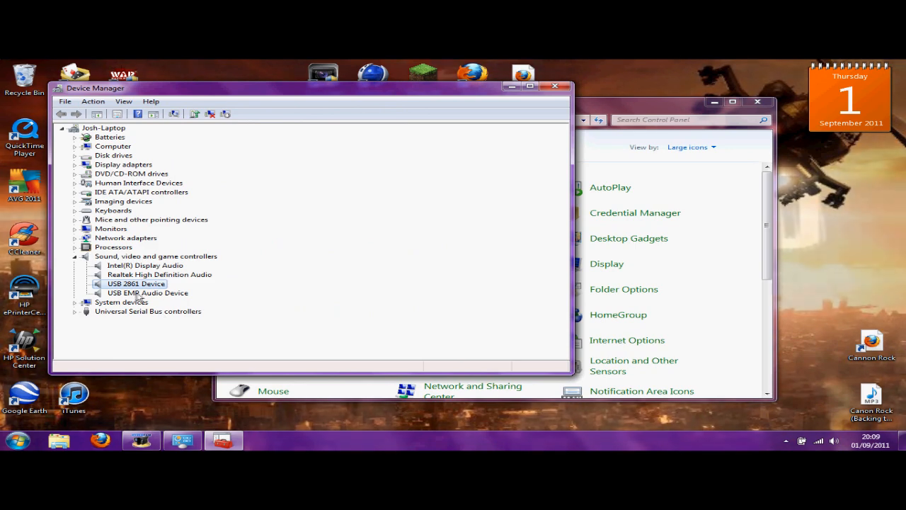
{"action": "left_click", "coordinate": [147, 292]}
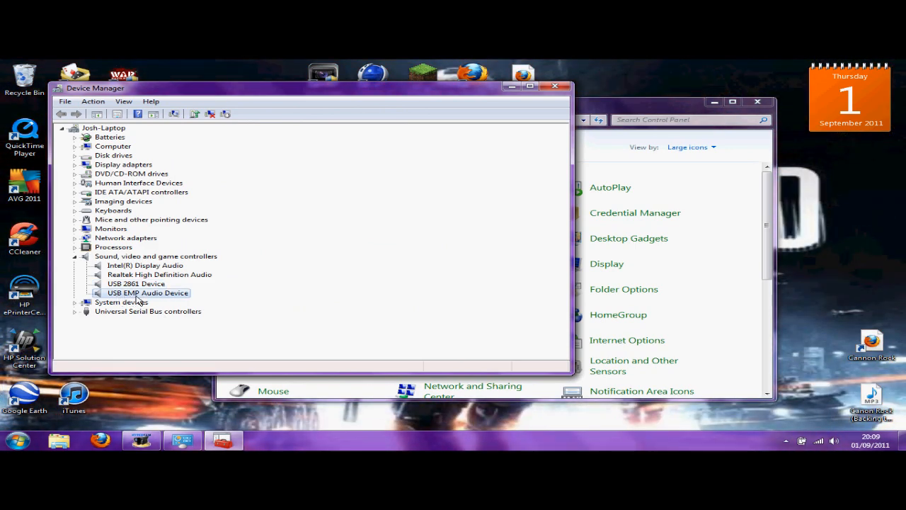
{"action": "mouse_move", "coordinate": [198, 300]}
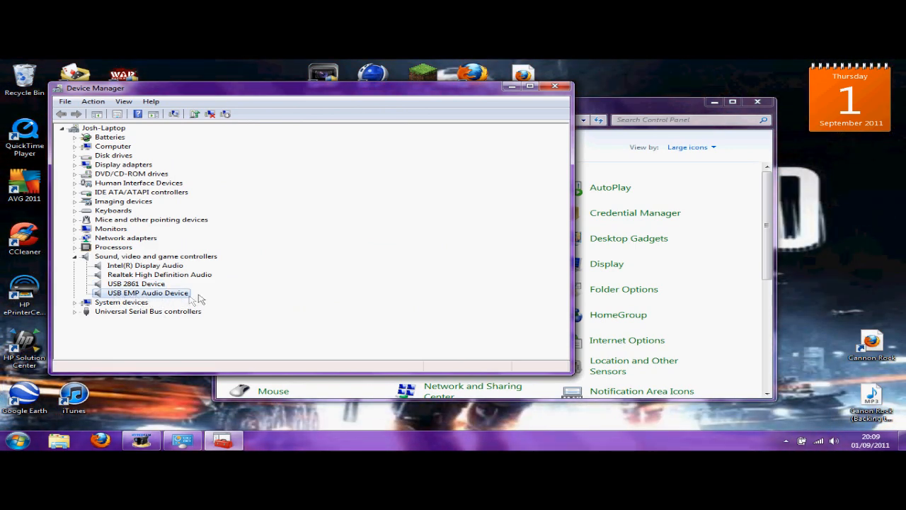
{"action": "mouse_move", "coordinate": [111, 301]}
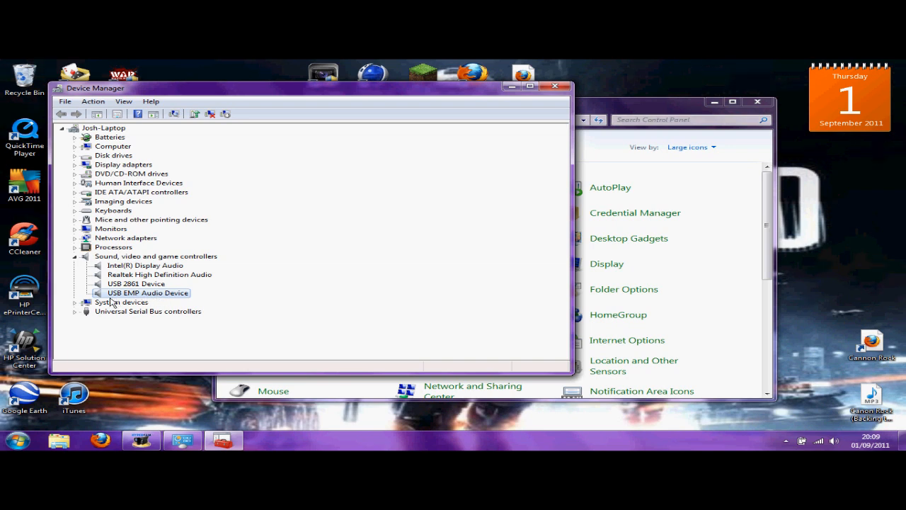
{"action": "mouse_move", "coordinate": [120, 293]}
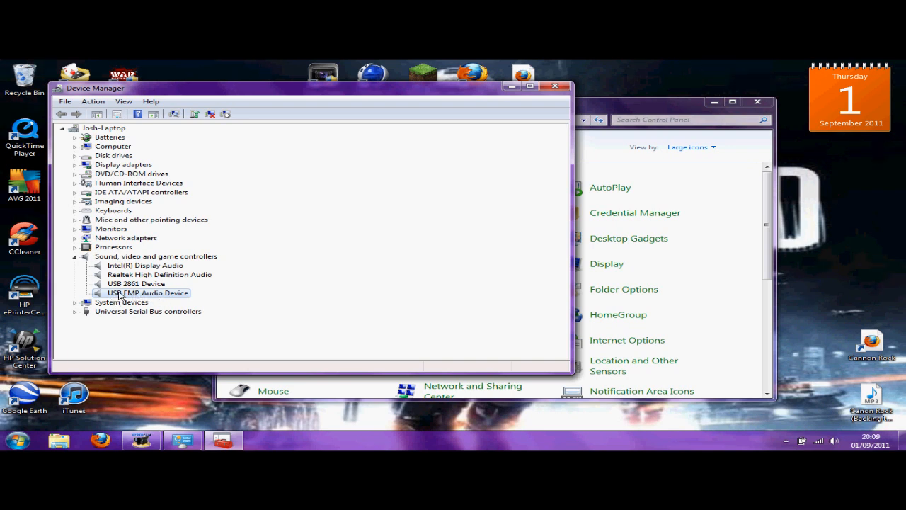
{"action": "mouse_move", "coordinate": [163, 300]}
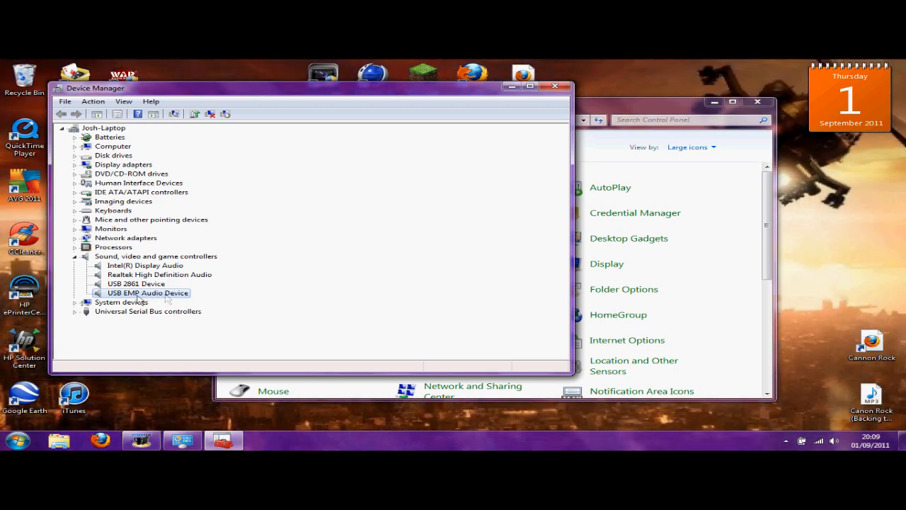
{"action": "mouse_move", "coordinate": [135, 301]}
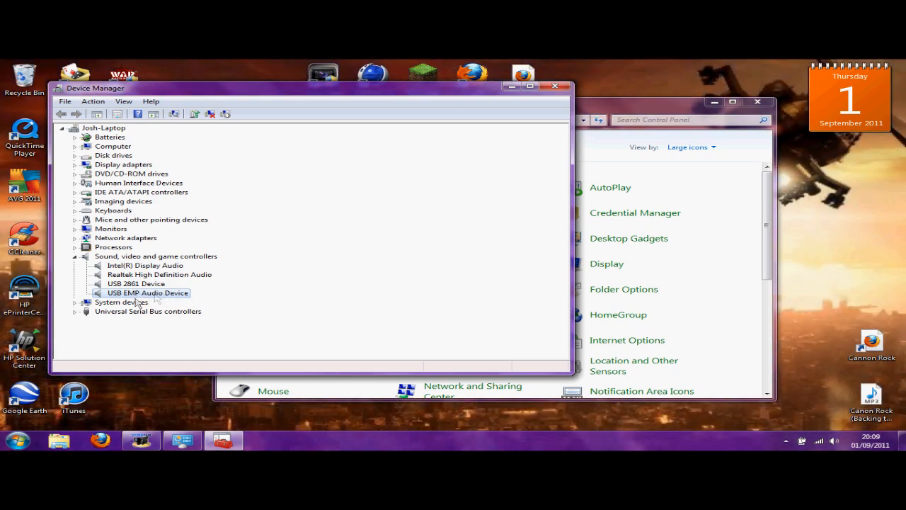
{"action": "mouse_move", "coordinate": [157, 296]}
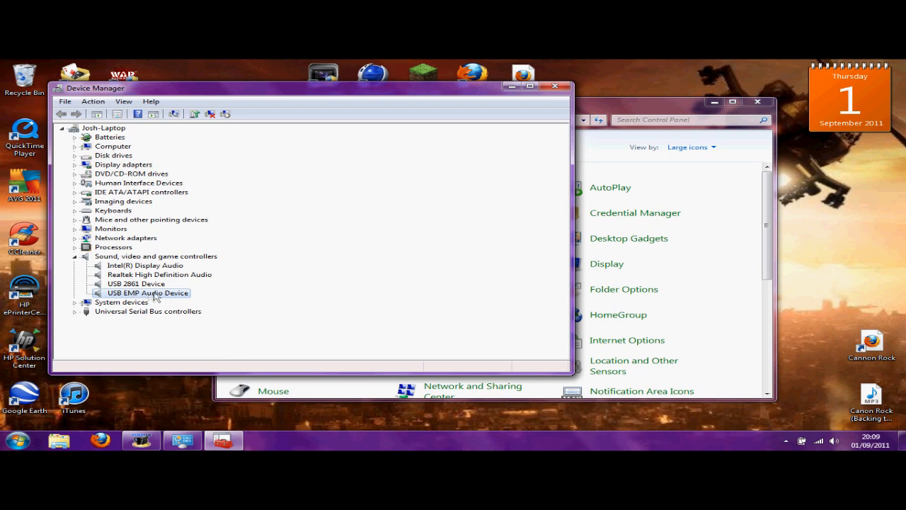
{"action": "mouse_move", "coordinate": [151, 301]}
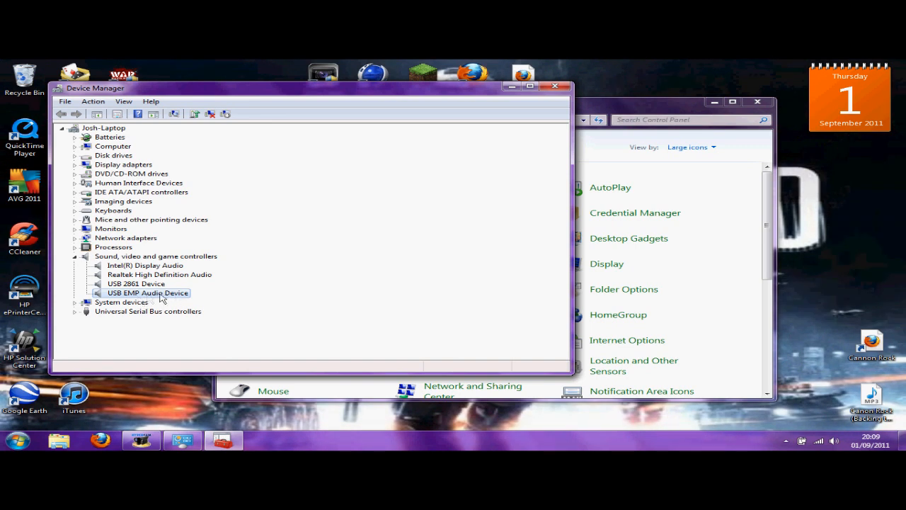
{"action": "mouse_move", "coordinate": [216, 299]}
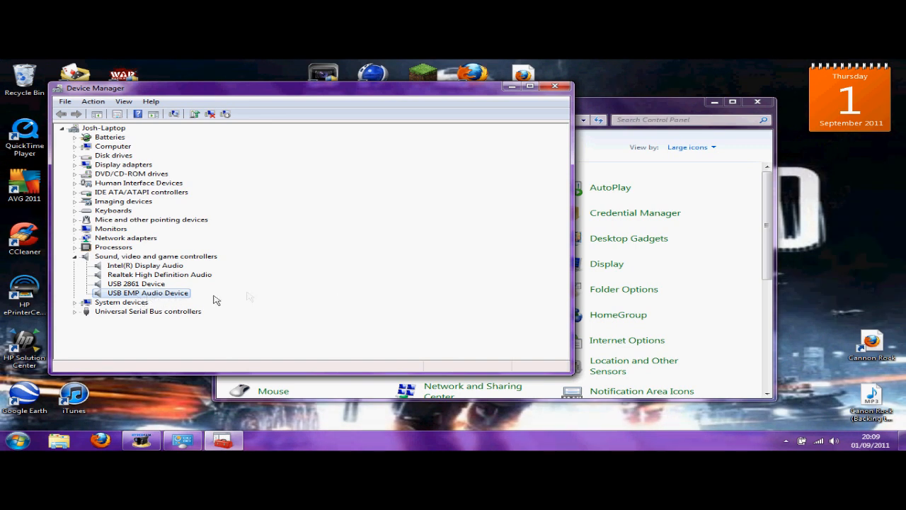
{"action": "mouse_move", "coordinate": [131, 292]}
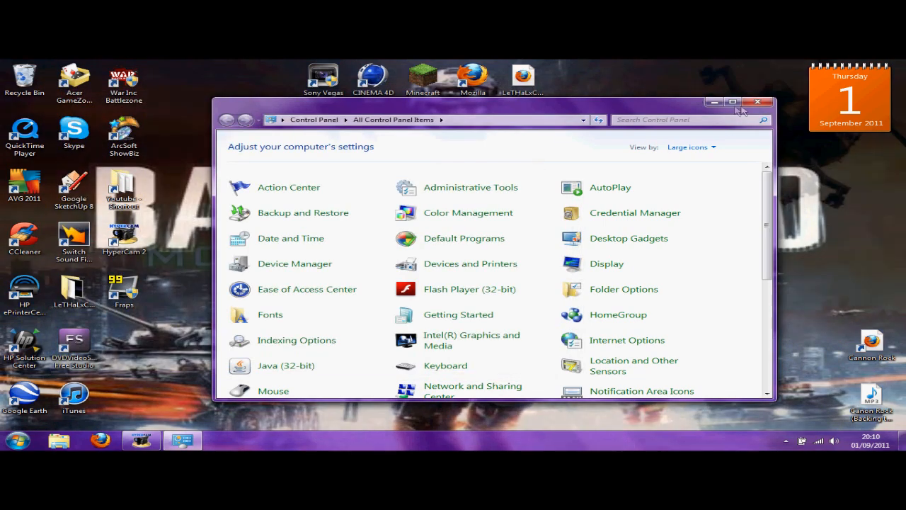
- Close the Control Panel and launch ArcSoft ShowBiz from the desktop shortcut
{"action": "left_click", "coordinate": [759, 102]}
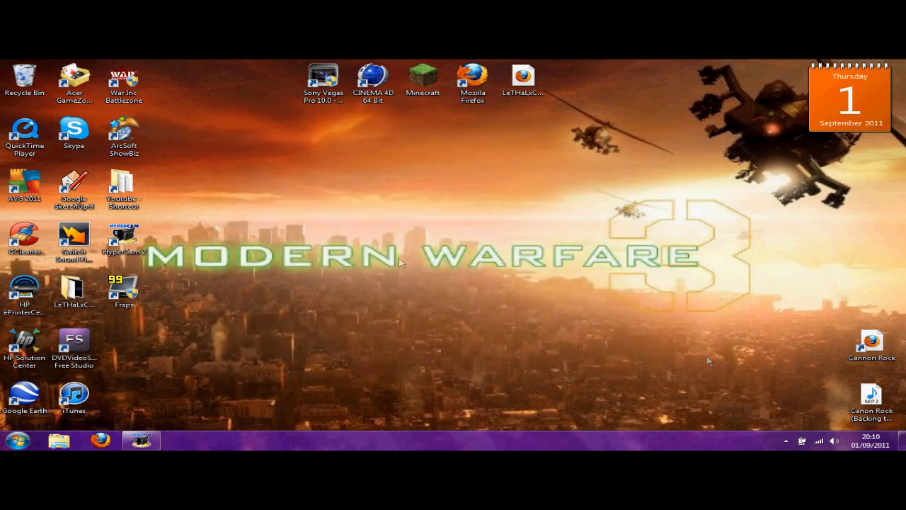
{"action": "mouse_move", "coordinate": [124, 134]}
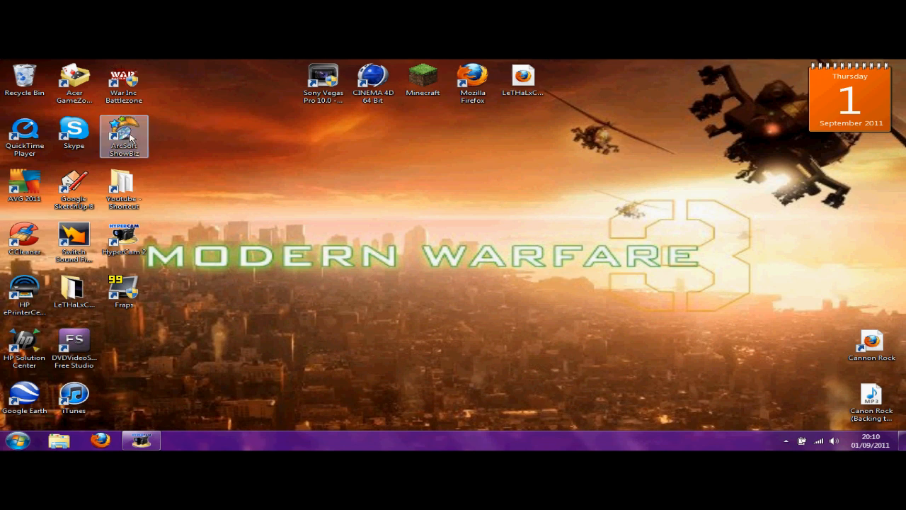
{"action": "double_click", "coordinate": [123, 135]}
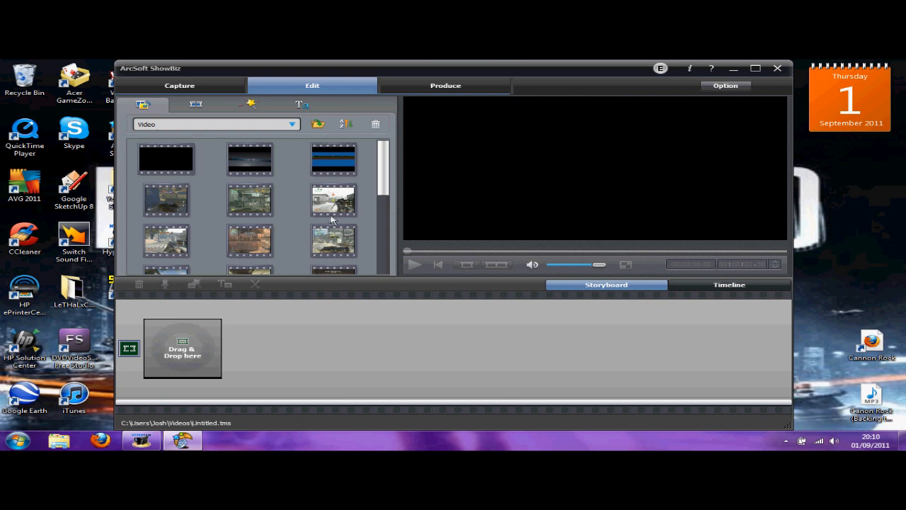
{"action": "mouse_move", "coordinate": [294, 237]}
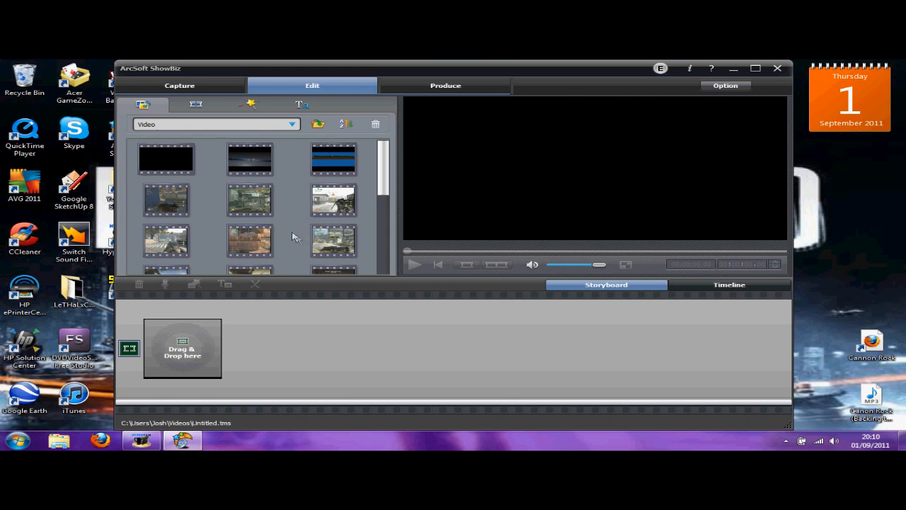
{"action": "mouse_move", "coordinate": [163, 136]}
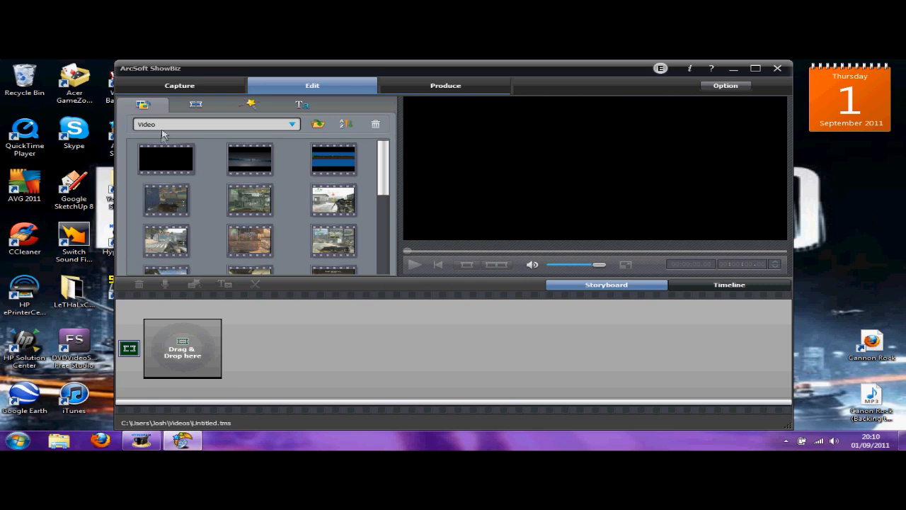
- Enter the Capture Module and select WDM 2861 Capture as the video source
{"action": "left_click", "coordinate": [179, 85]}
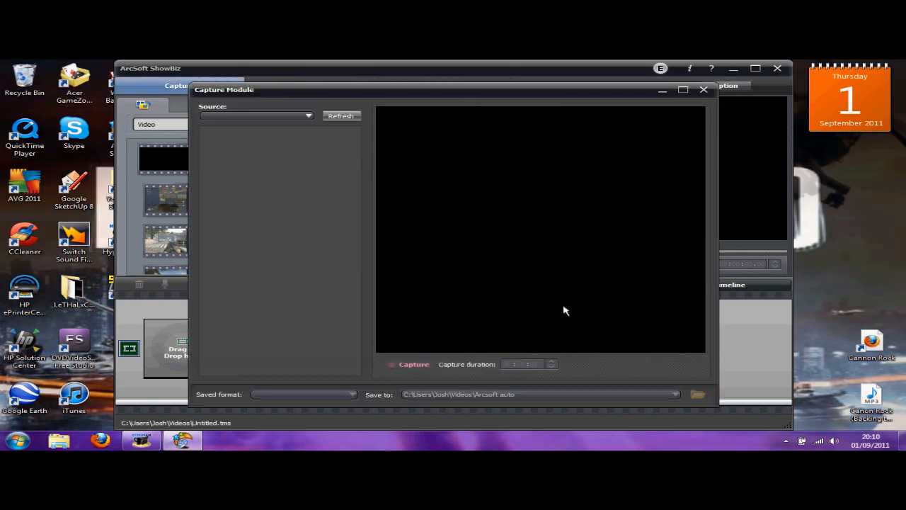
{"action": "mouse_move", "coordinate": [504, 288]}
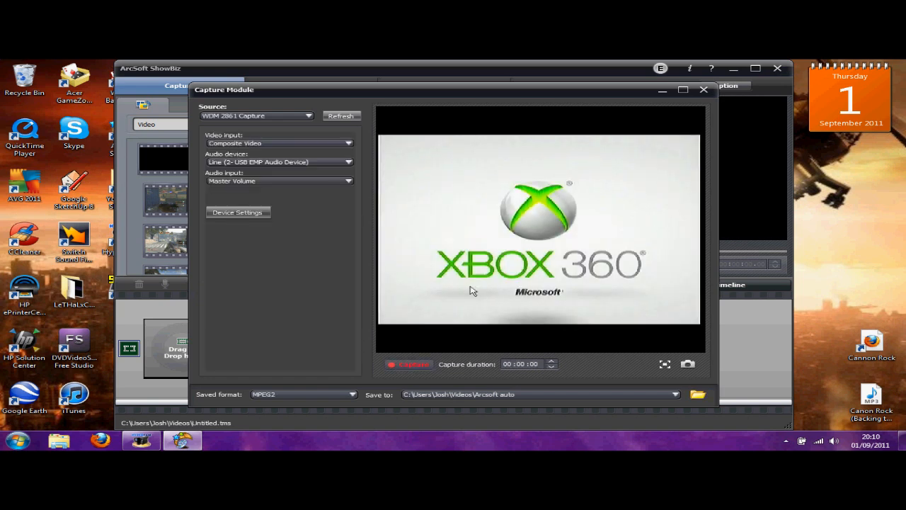
{"action": "mouse_move", "coordinate": [490, 210]}
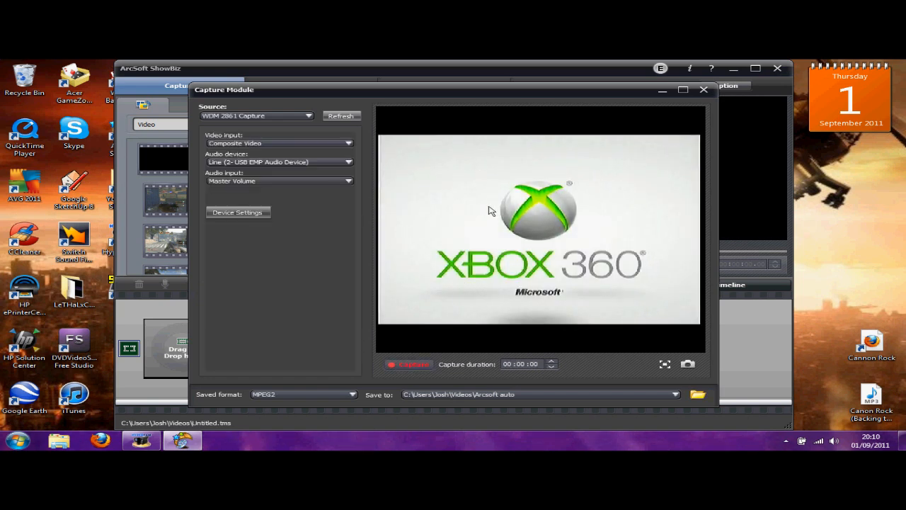
{"action": "mouse_move", "coordinate": [465, 288]}
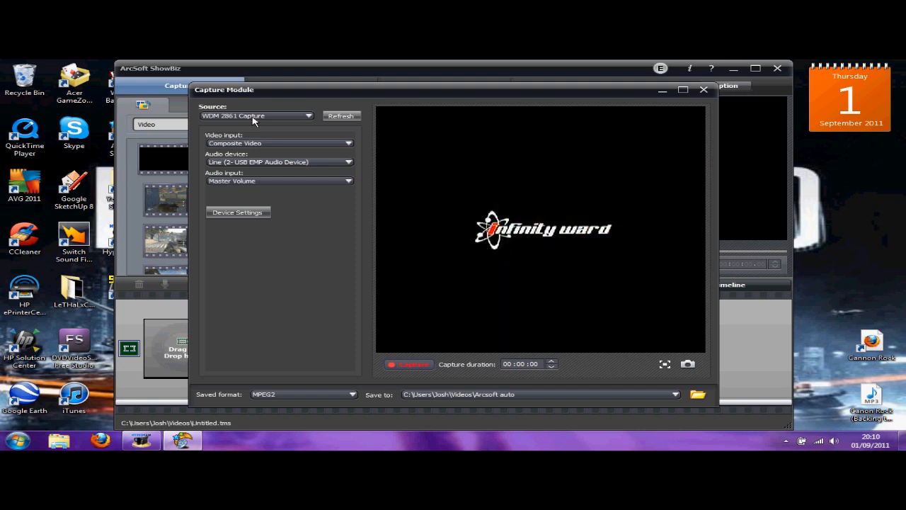
{"action": "left_click", "coordinate": [308, 115]}
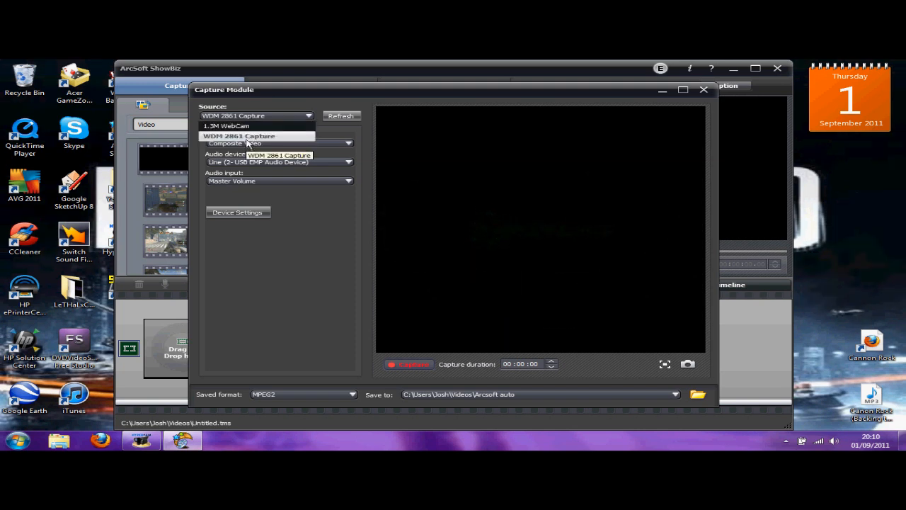
{"action": "left_click", "coordinate": [239, 136]}
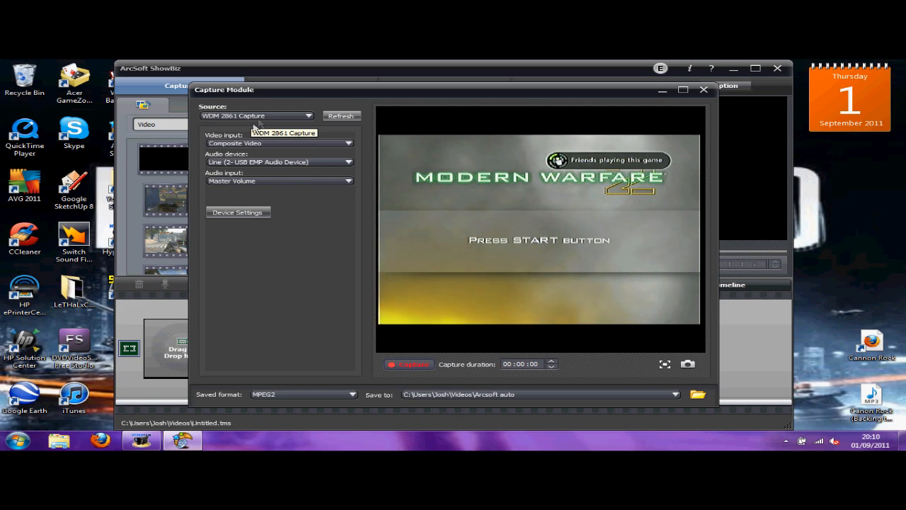
{"action": "mouse_move", "coordinate": [269, 150]}
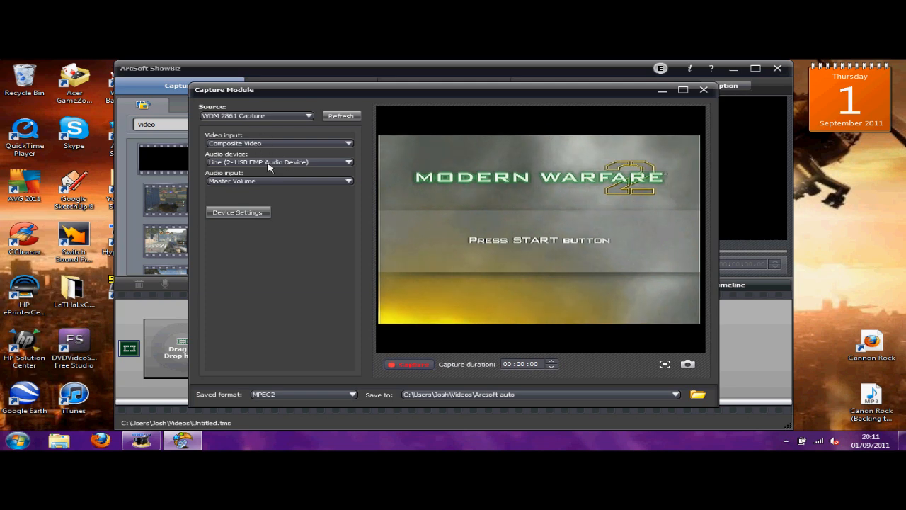
- Keep Line (2-USB EMP Audio Device) as audio and reselect WDM 2861 Capture as source
{"action": "left_click", "coordinate": [346, 161]}
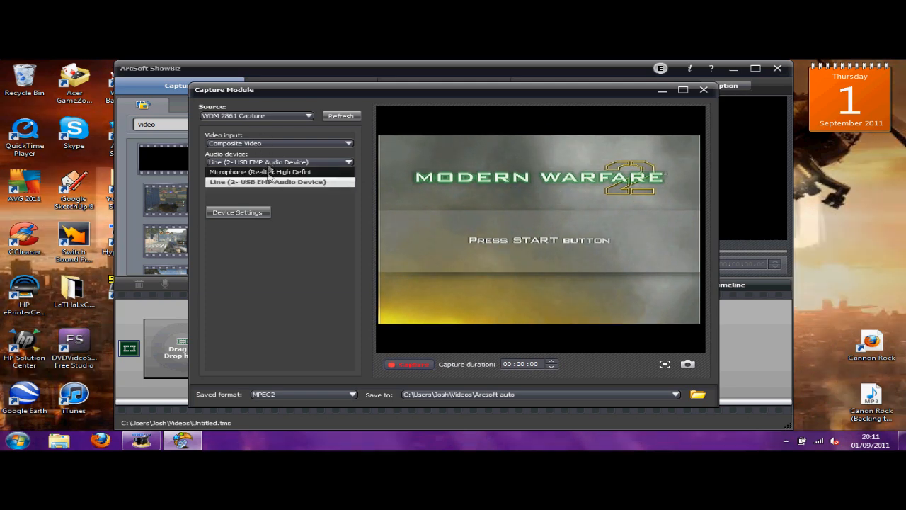
{"action": "left_click", "coordinate": [276, 181]}
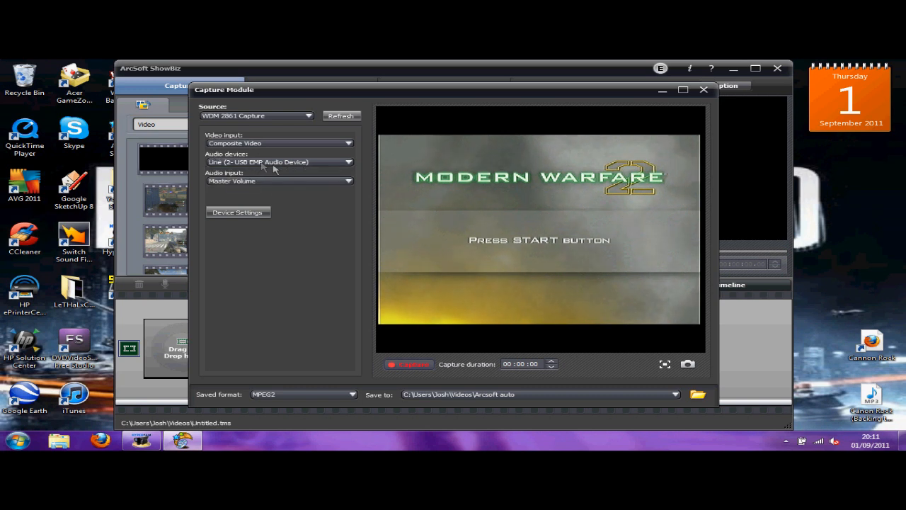
{"action": "mouse_move", "coordinate": [297, 162]}
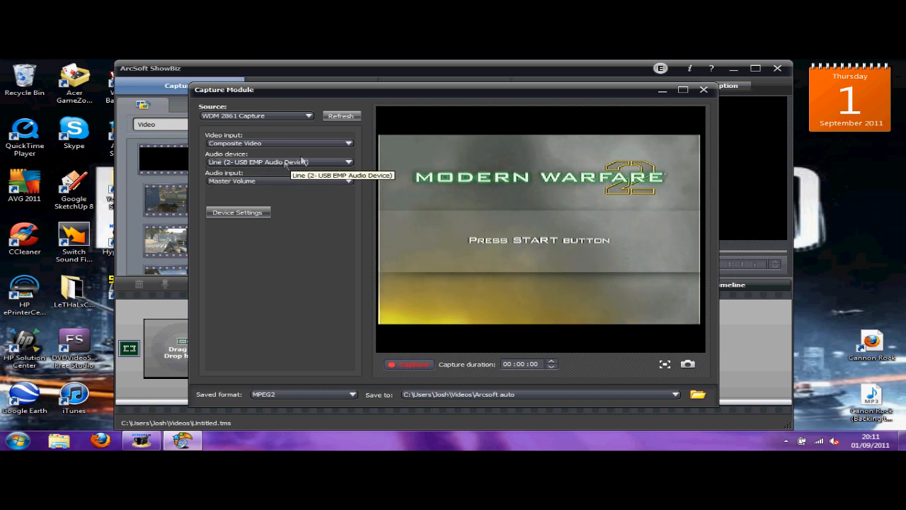
{"action": "left_click", "coordinate": [347, 162]}
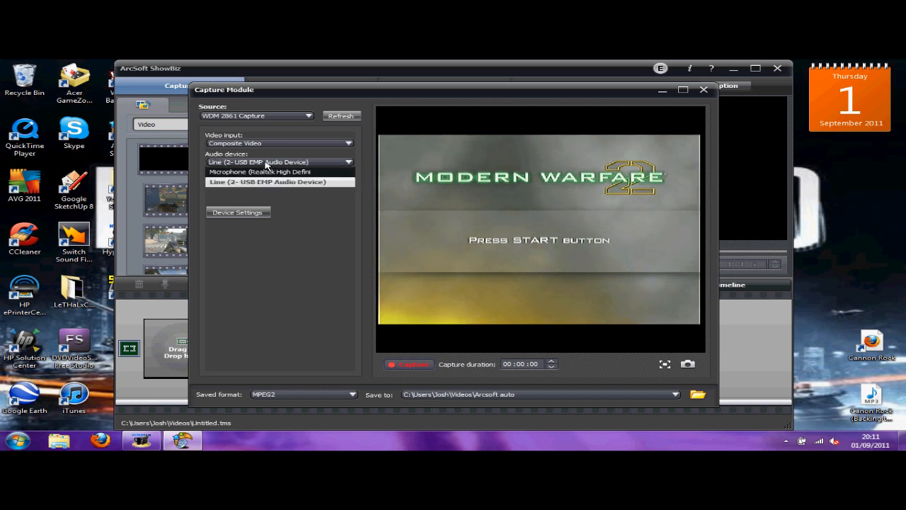
{"action": "mouse_move", "coordinate": [256, 182]}
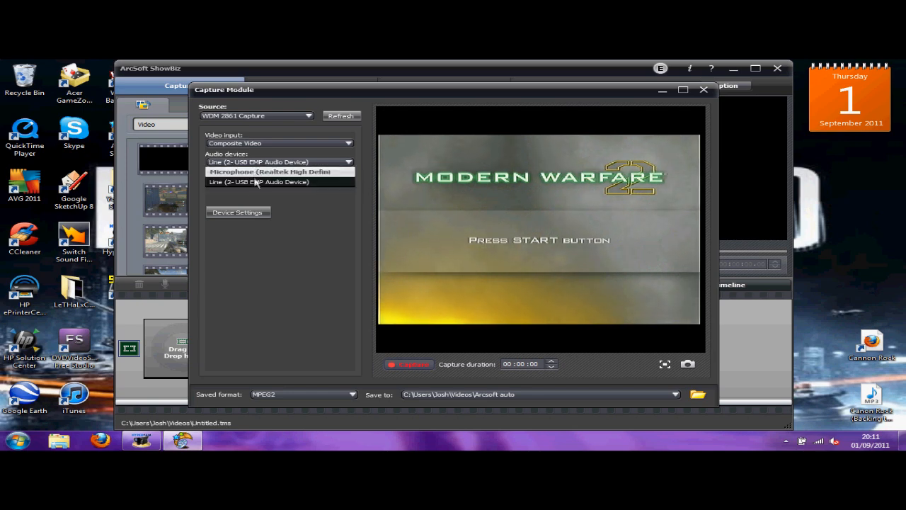
{"action": "left_click", "coordinate": [259, 182]}
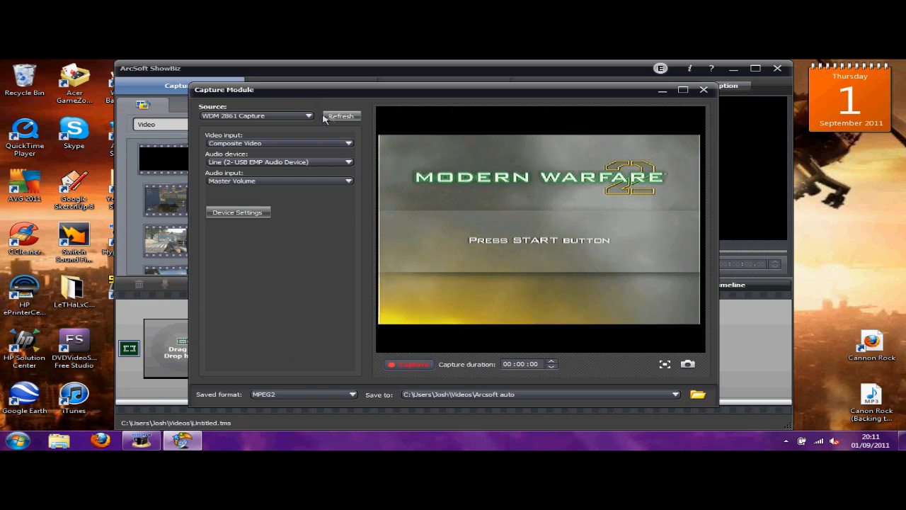
{"action": "left_click", "coordinate": [308, 116]}
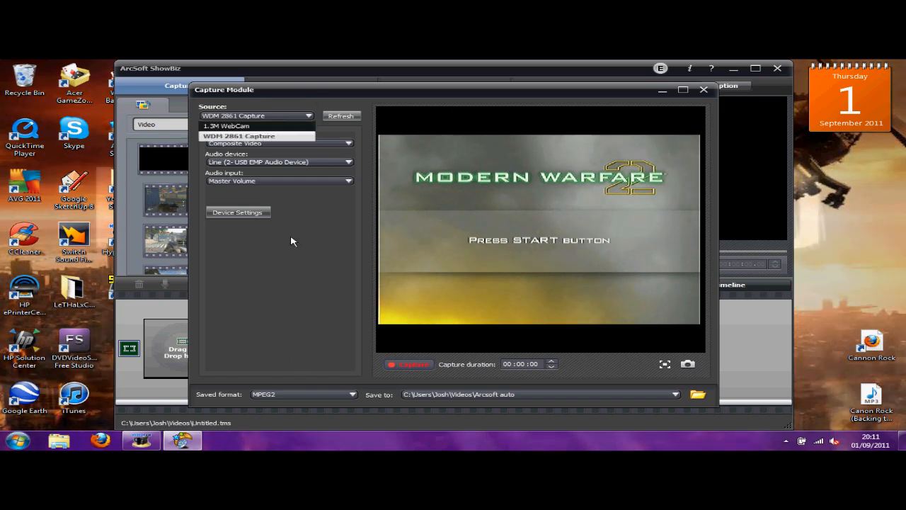
{"action": "left_click", "coordinate": [257, 135]}
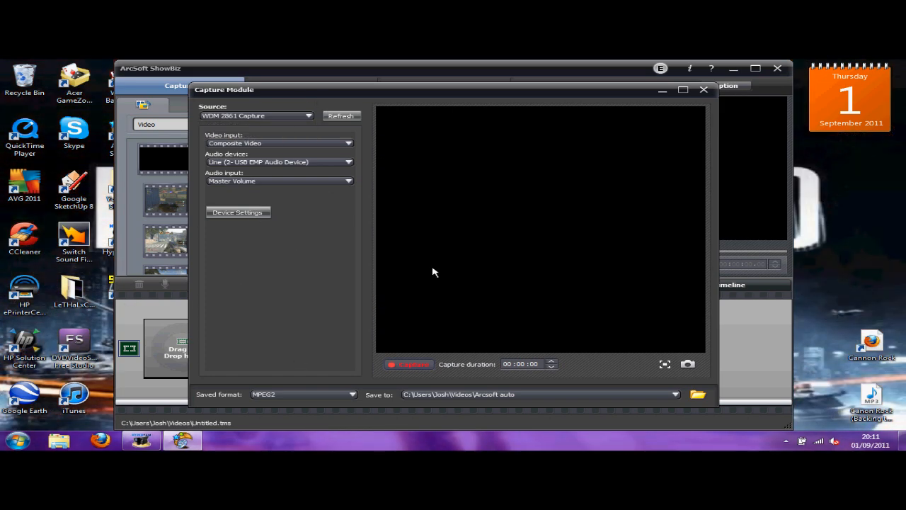
- Open Device Settings and keep NTSC_433 as the Video Decoder standard
{"action": "left_click", "coordinate": [237, 213]}
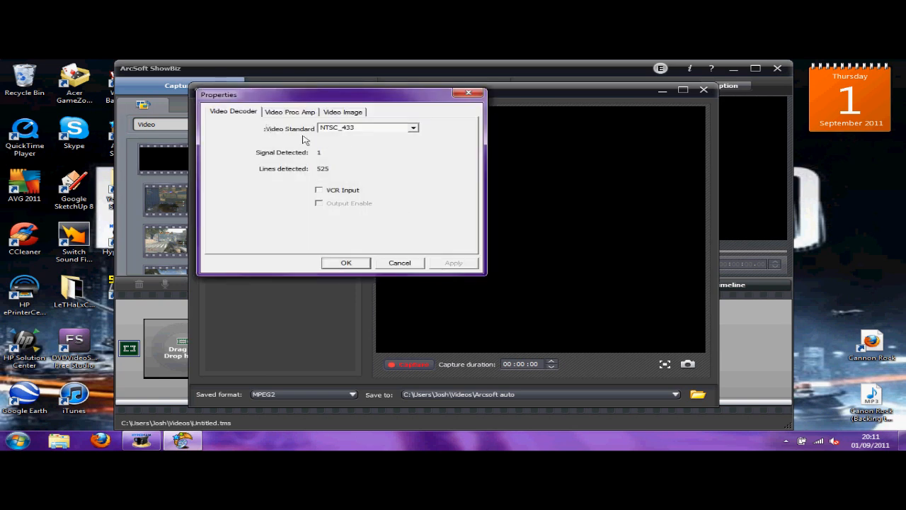
{"action": "mouse_move", "coordinate": [627, 212]}
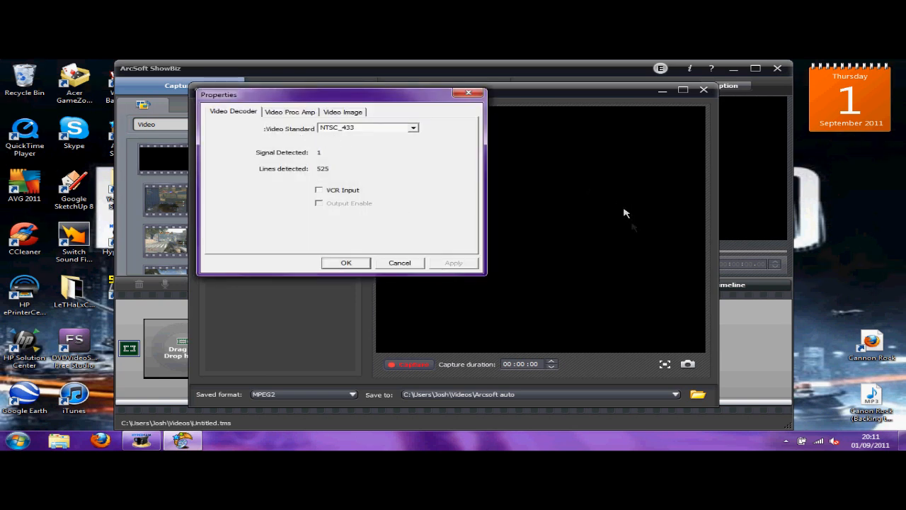
{"action": "mouse_move", "coordinate": [425, 116]}
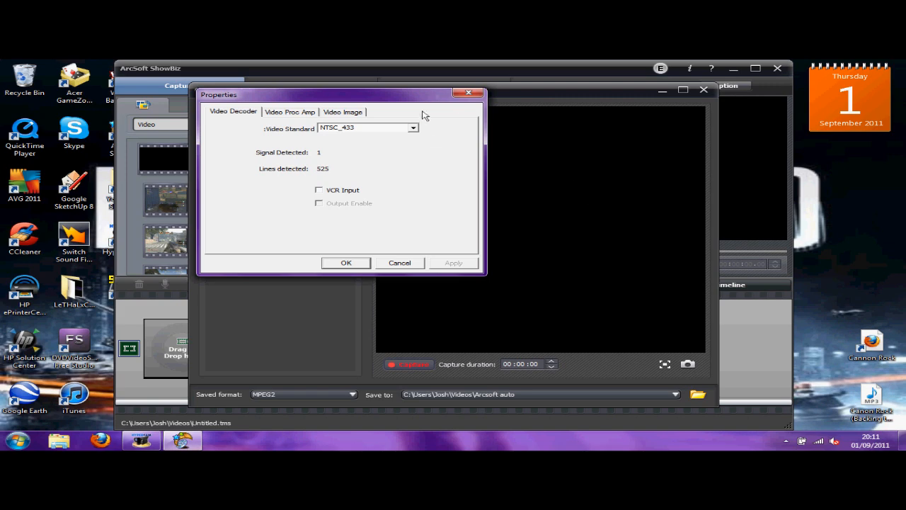
{"action": "mouse_move", "coordinate": [428, 136]}
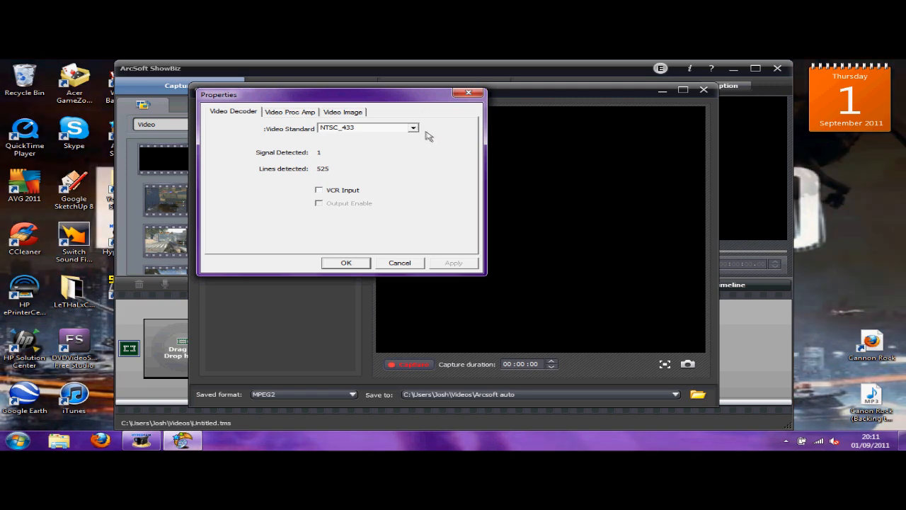
{"action": "left_click", "coordinate": [413, 128]}
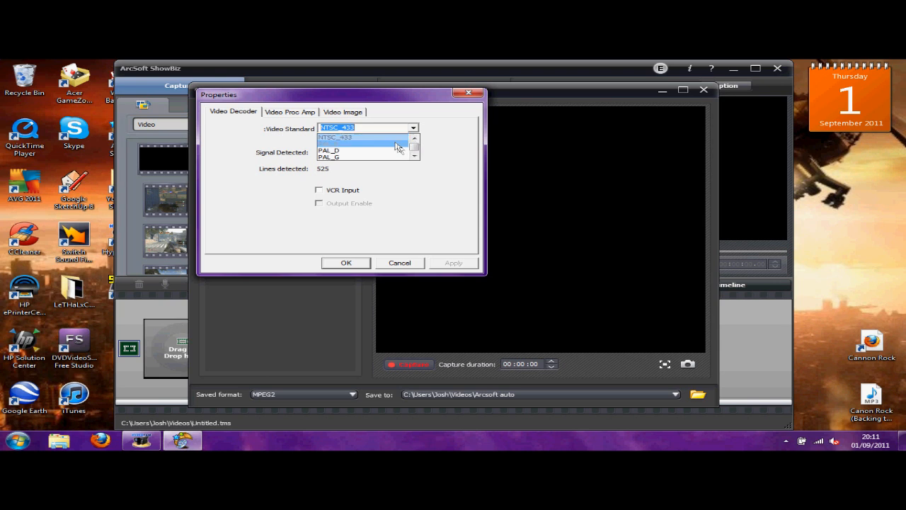
{"action": "mouse_move", "coordinate": [368, 143]}
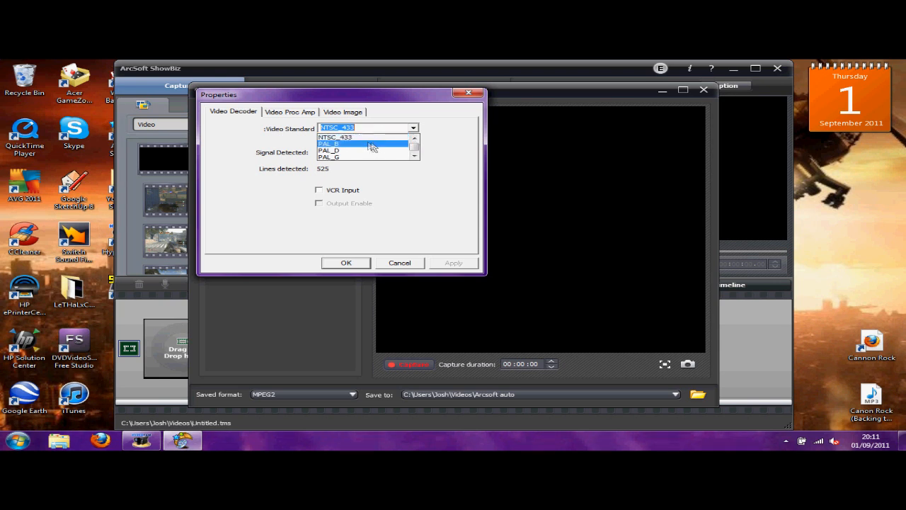
{"action": "left_click", "coordinate": [339, 137]}
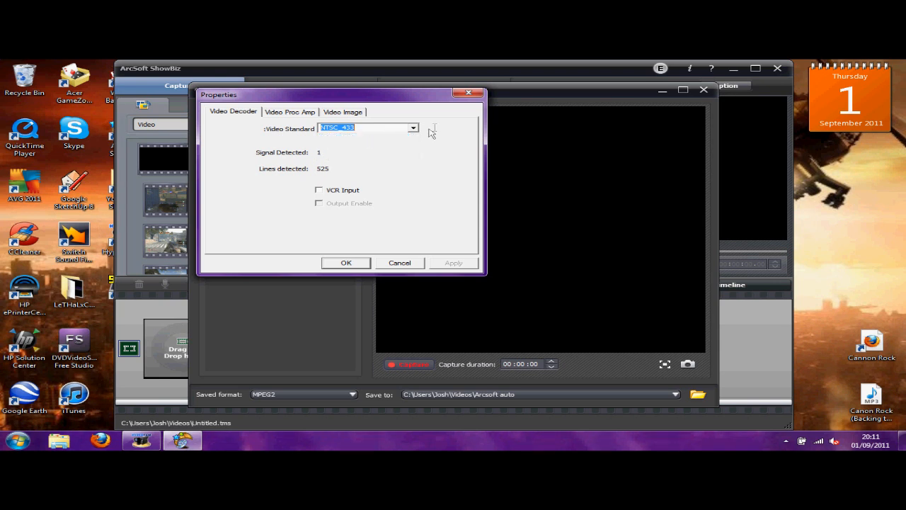
{"action": "left_click", "coordinate": [412, 128]}
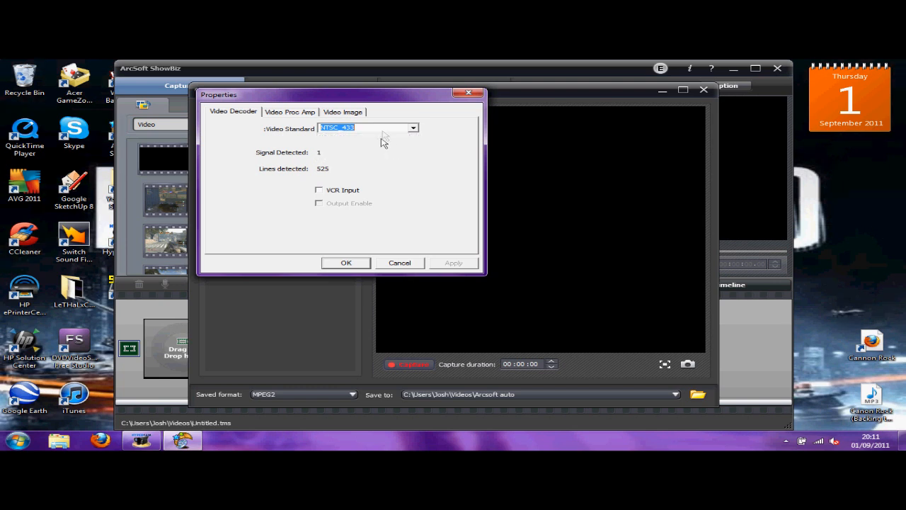
{"action": "mouse_move", "coordinate": [414, 201]}
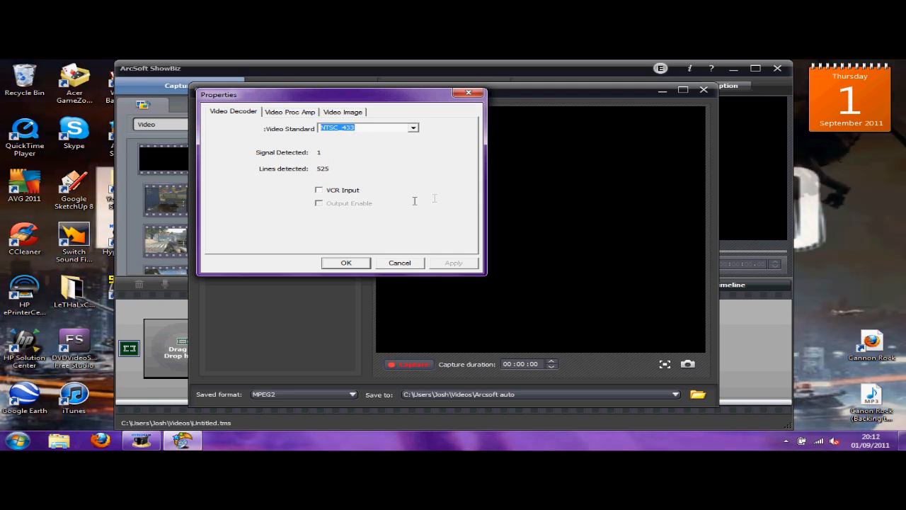
{"action": "mouse_move", "coordinate": [253, 168]}
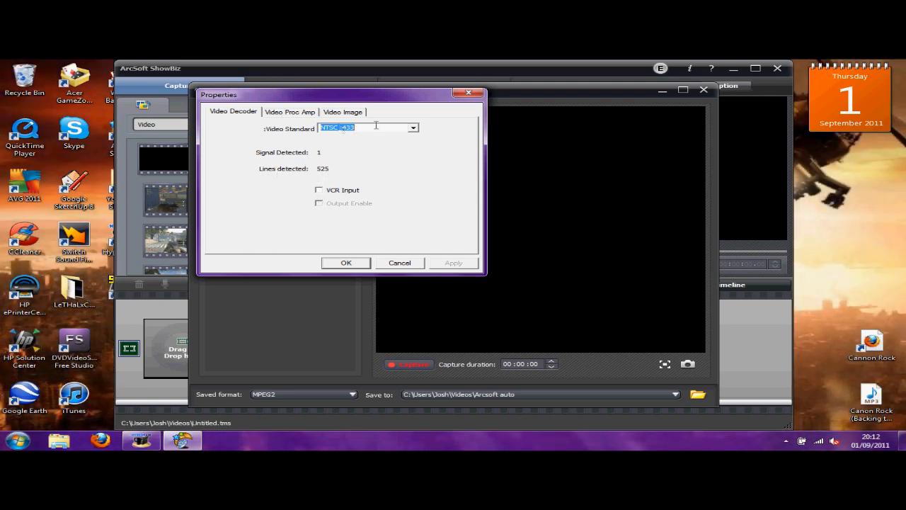
{"action": "mouse_move", "coordinate": [666, 220]}
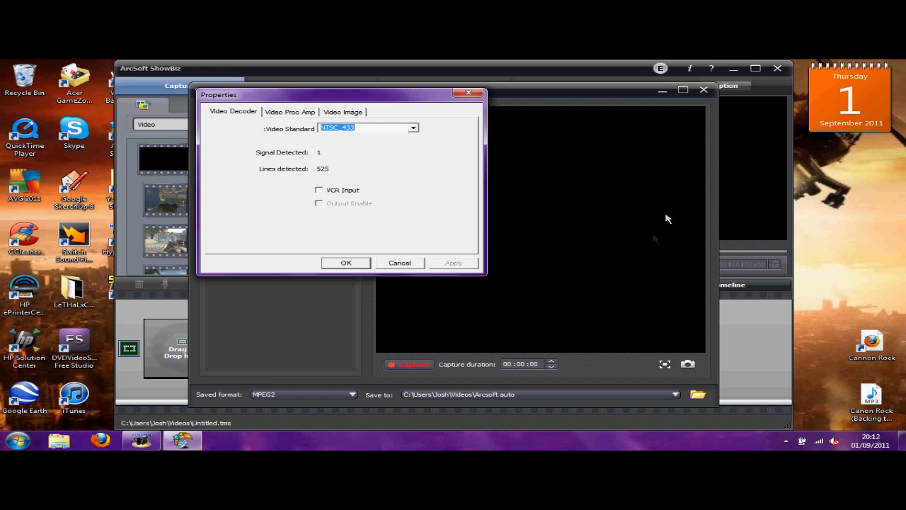
{"action": "mouse_move", "coordinate": [320, 161]}
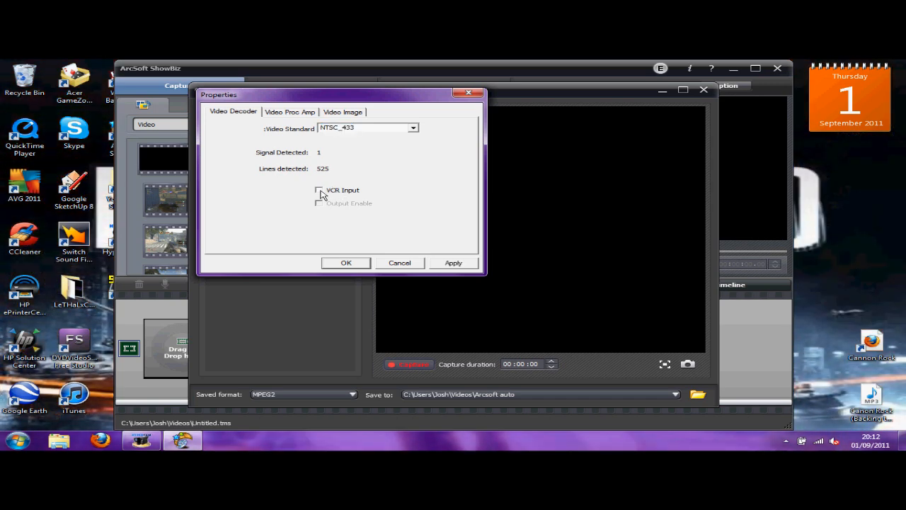
{"action": "mouse_move", "coordinate": [297, 109]}
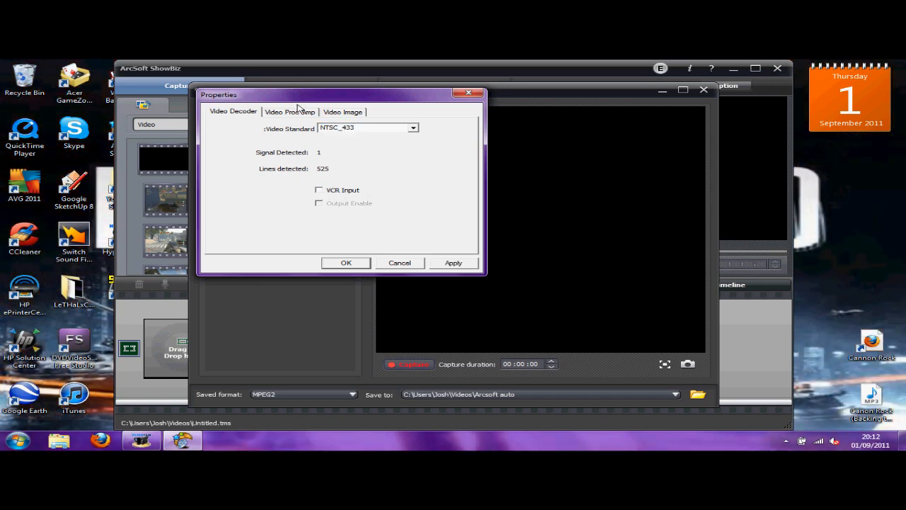
- Review the Video Proc Amp picture sliders and confirm the properties with OK
{"action": "left_click", "coordinate": [290, 111]}
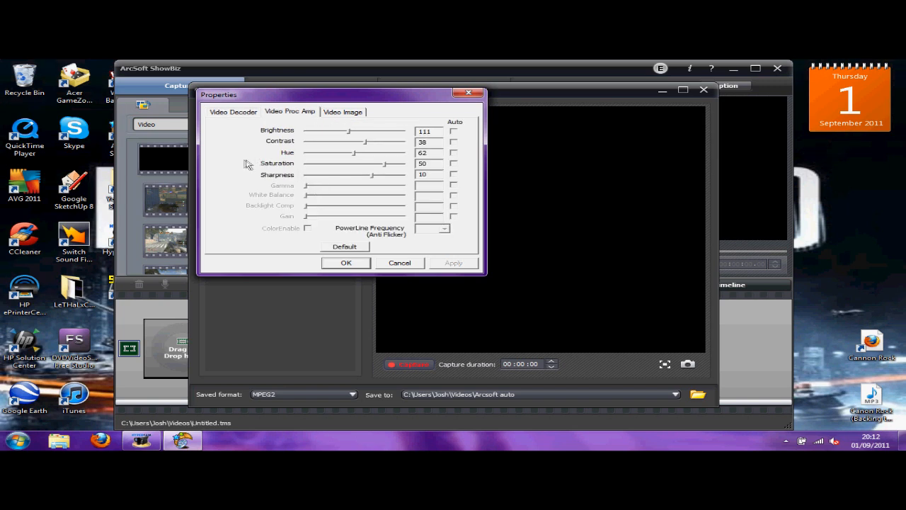
{"action": "mouse_move", "coordinate": [263, 124]}
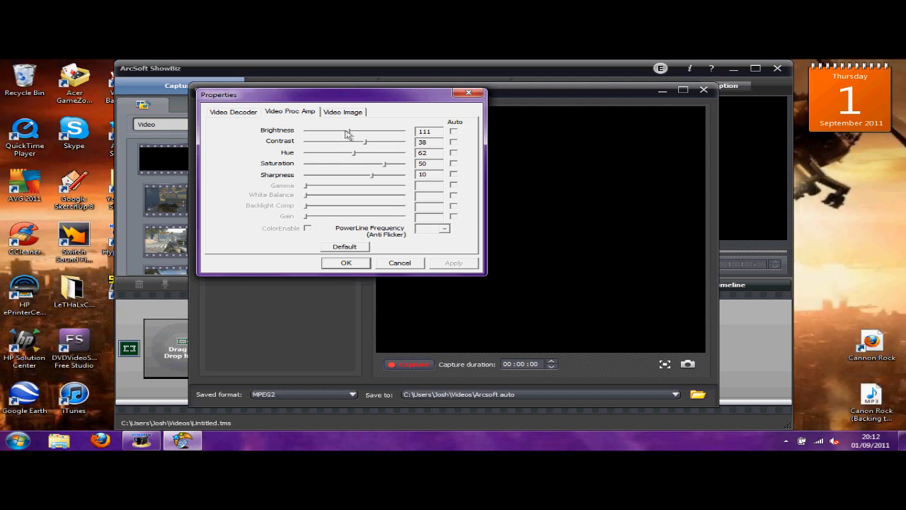
{"action": "mouse_move", "coordinate": [297, 149]}
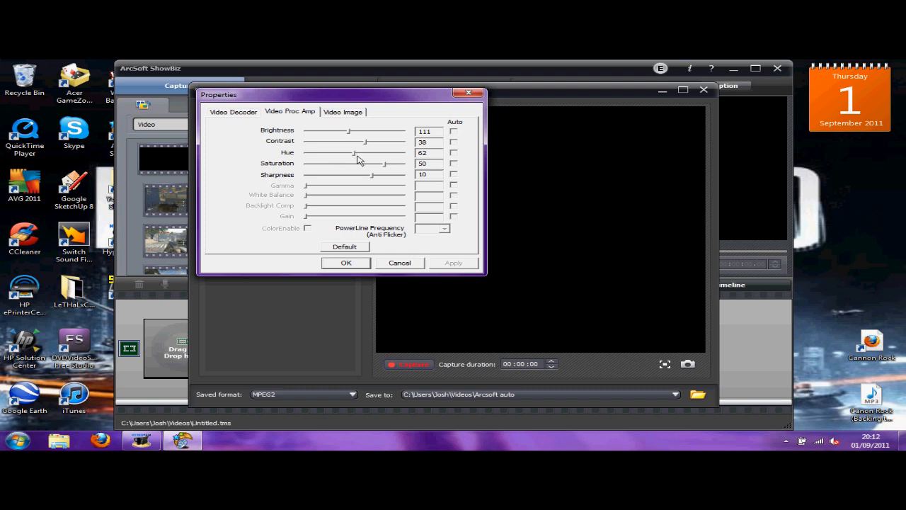
{"action": "mouse_move", "coordinate": [305, 181]}
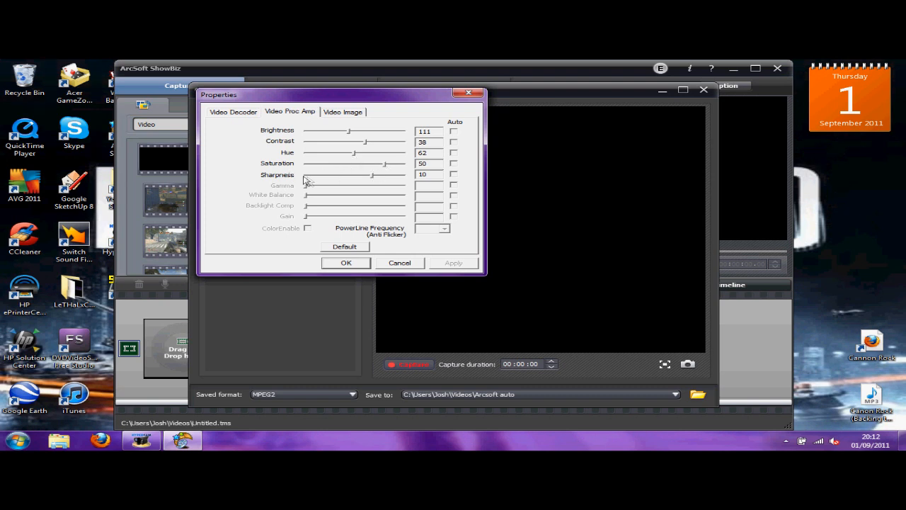
{"action": "mouse_move", "coordinate": [375, 263]}
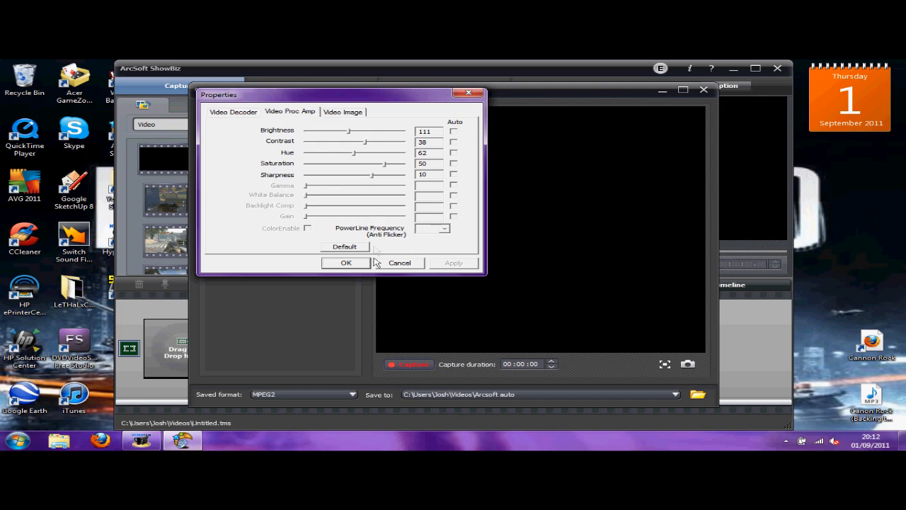
{"action": "left_click", "coordinate": [345, 263]}
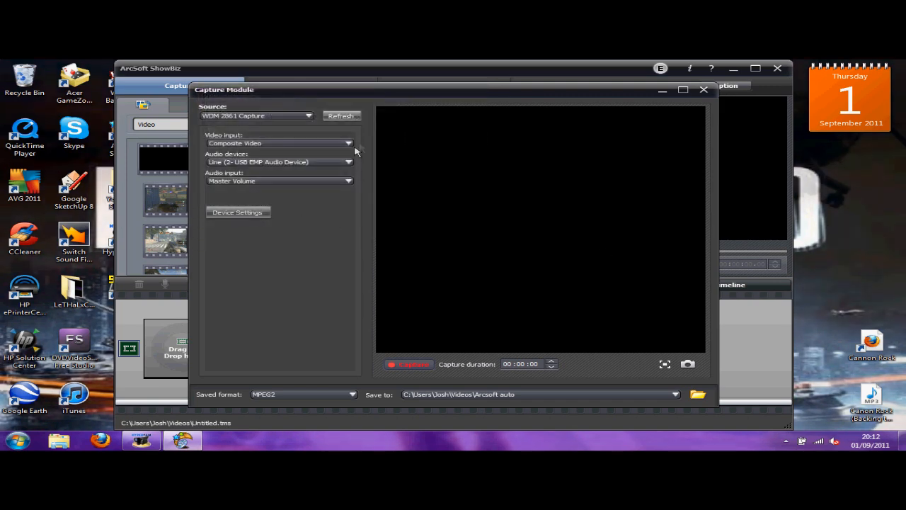
- Reopen Device Settings on the Video Image tab with USB Audio and External Audio enabled
{"action": "left_click", "coordinate": [238, 212]}
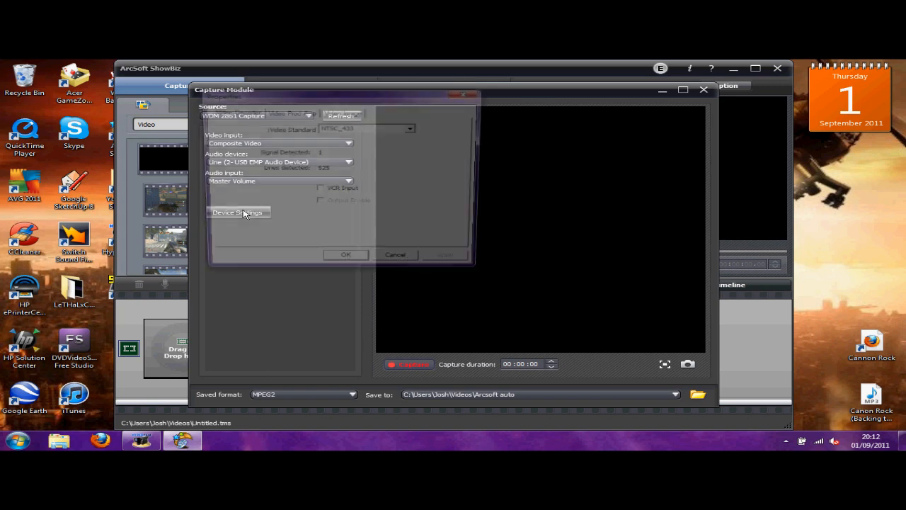
{"action": "left_click", "coordinate": [237, 212]}
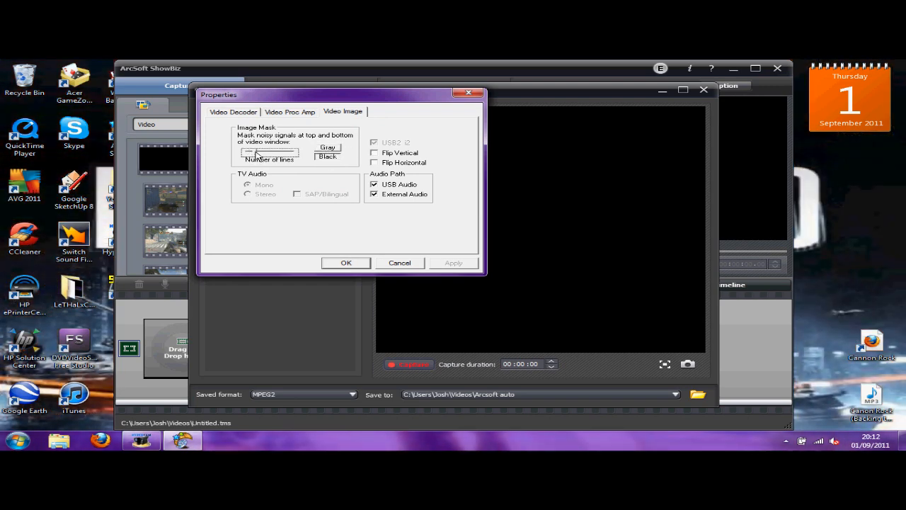
{"action": "mouse_move", "coordinate": [314, 157]}
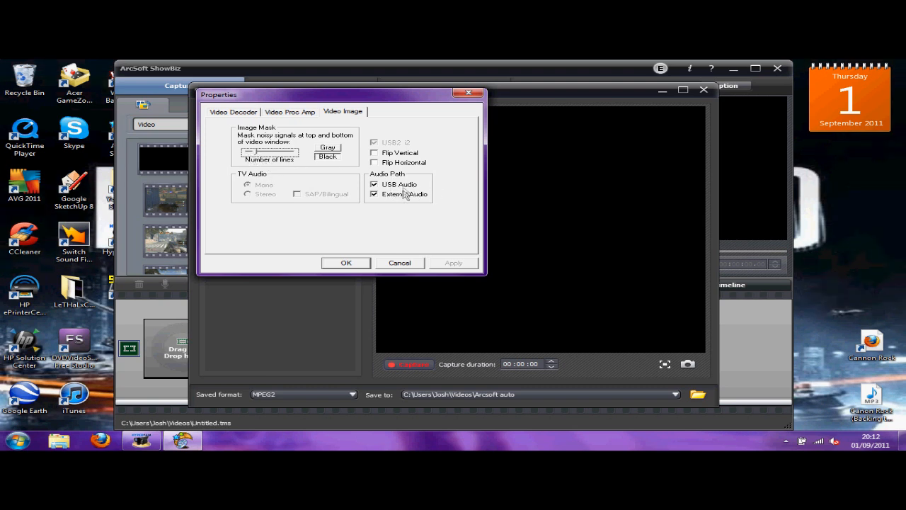
{"action": "mouse_move", "coordinate": [266, 142]}
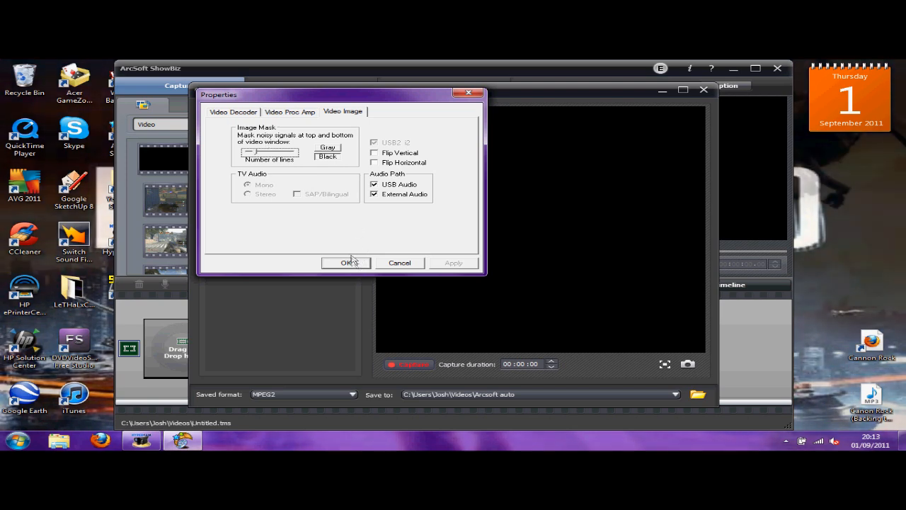
{"action": "left_click", "coordinate": [346, 263]}
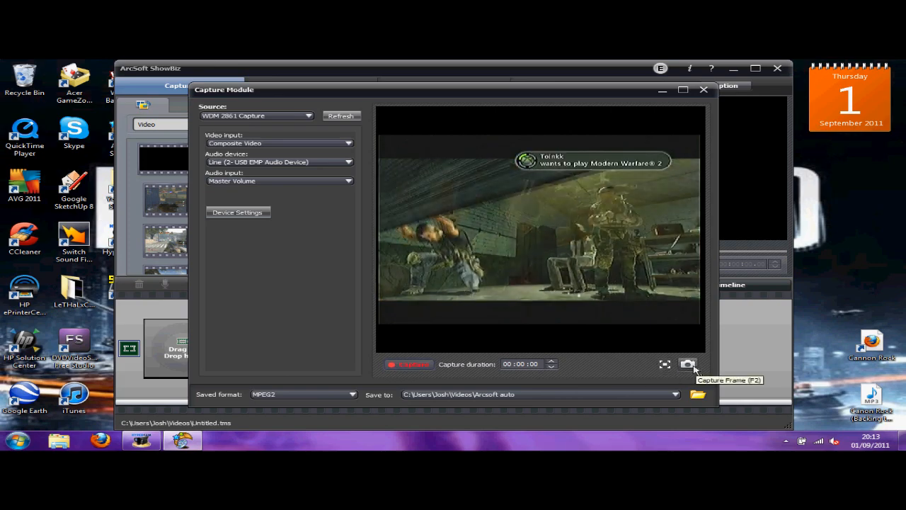
{"action": "mouse_move", "coordinate": [665, 365]}
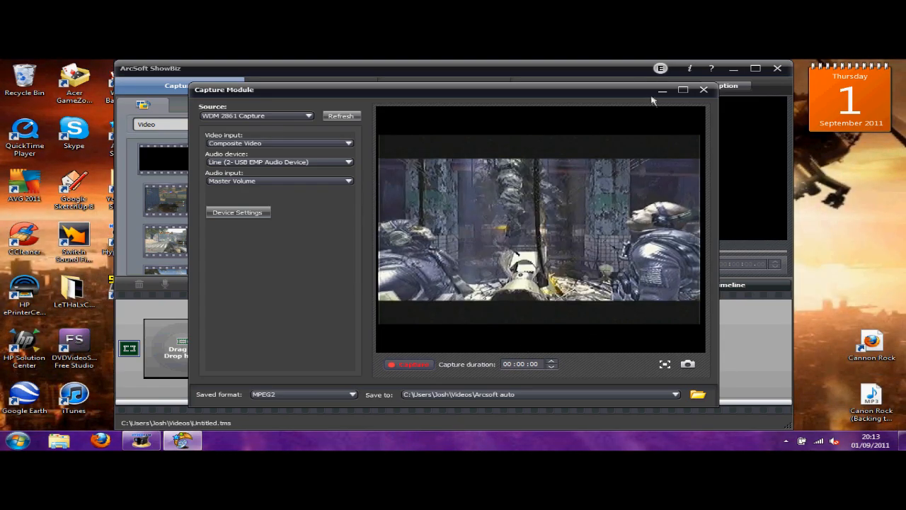
{"action": "left_click", "coordinate": [682, 90]}
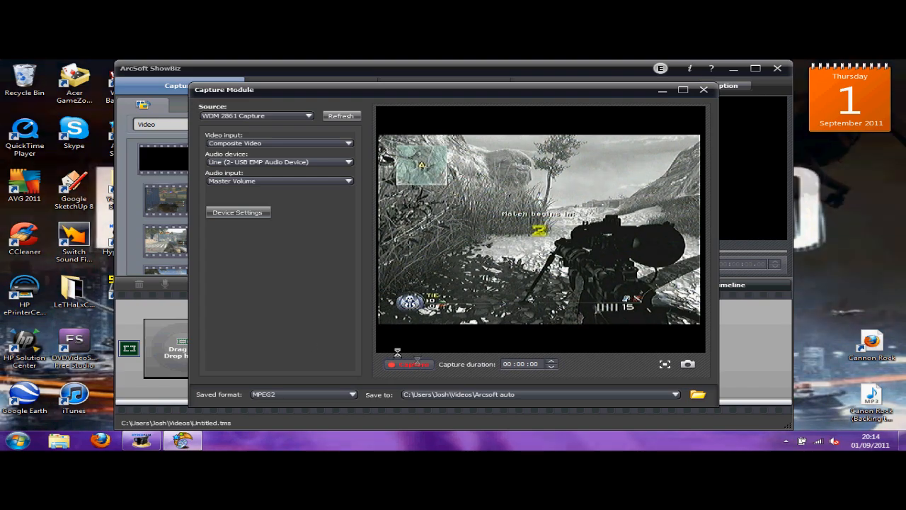
- Record roughly 25 seconds of live gameplay and stop the capture
{"action": "left_click", "coordinate": [409, 364]}
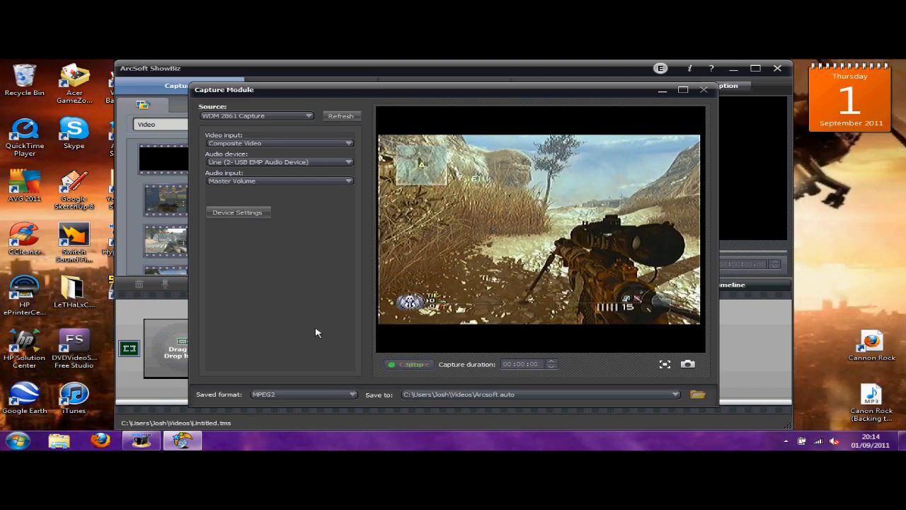
{"action": "left_click", "coordinate": [409, 364]}
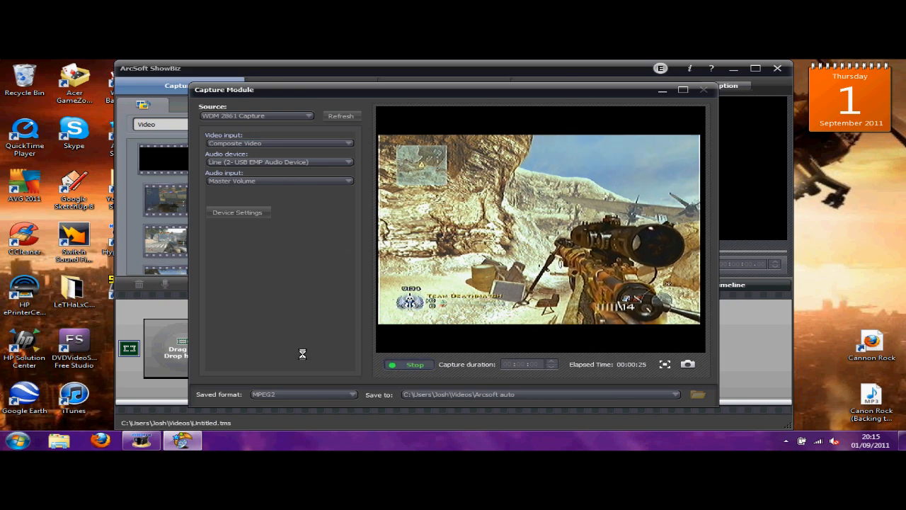
{"action": "left_click", "coordinate": [704, 90]}
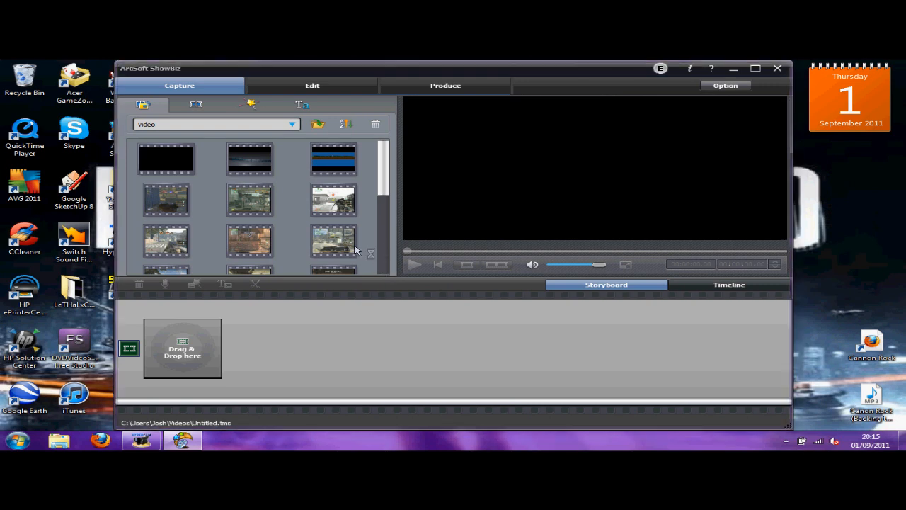
- In the Edit workspace, select the new gameplay clip and play then pause its preview
{"action": "left_click", "coordinate": [312, 85]}
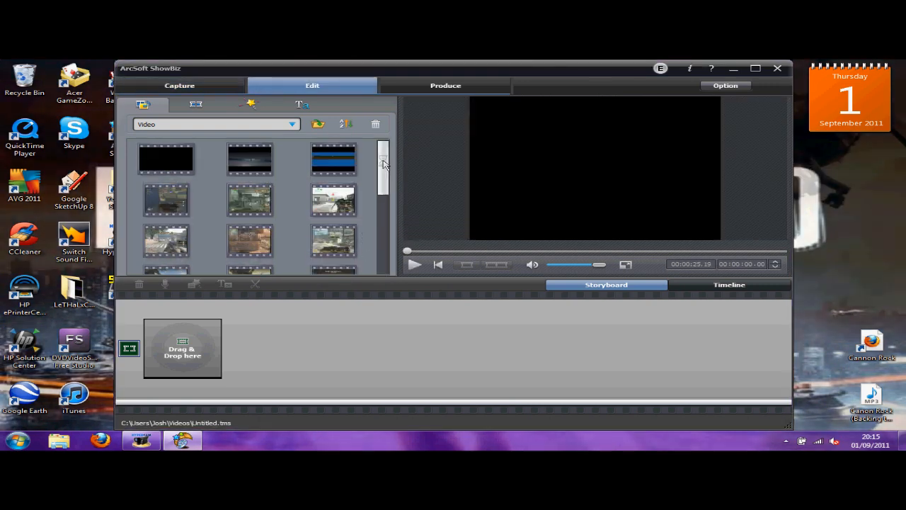
{"action": "left_click", "coordinate": [333, 252]}
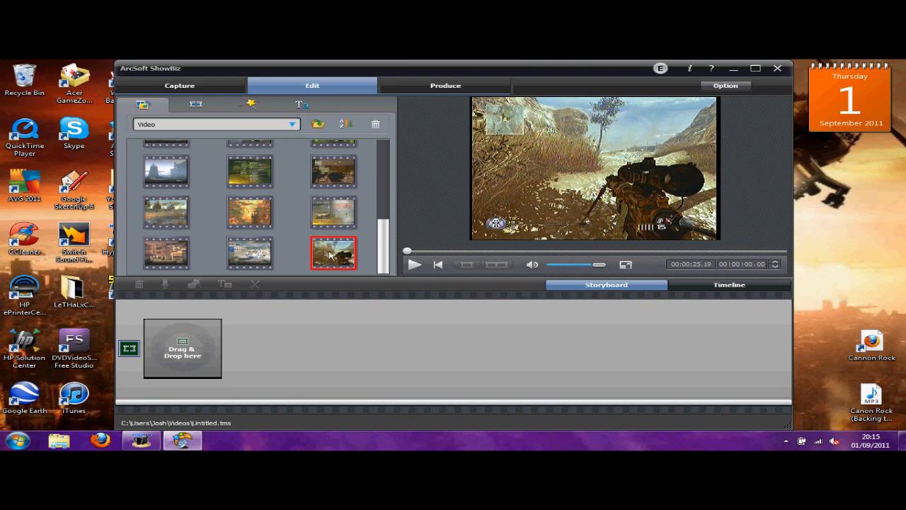
{"action": "left_click", "coordinate": [414, 264]}
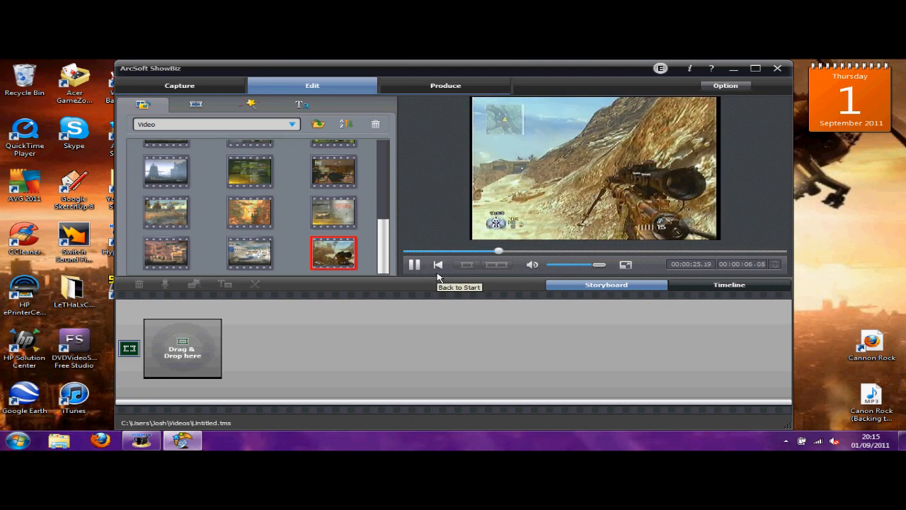
{"action": "left_click", "coordinate": [414, 264]}
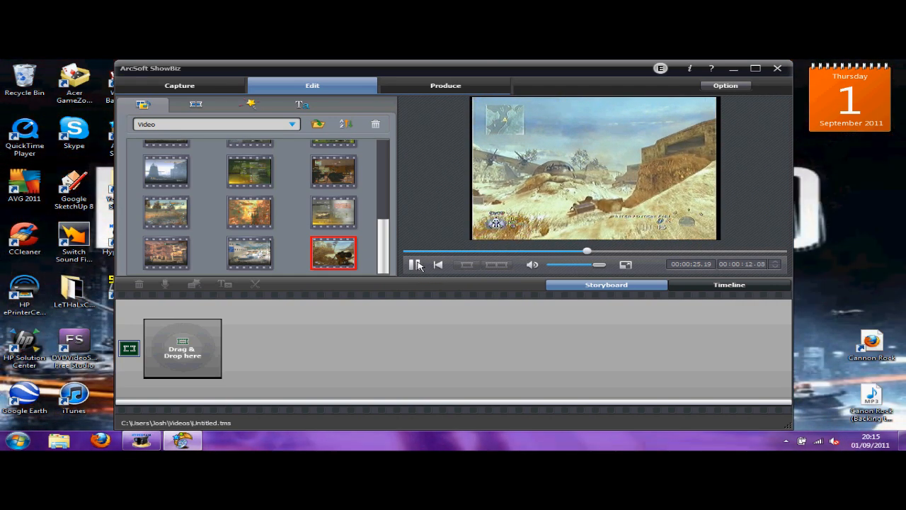
{"action": "left_click", "coordinate": [414, 264]}
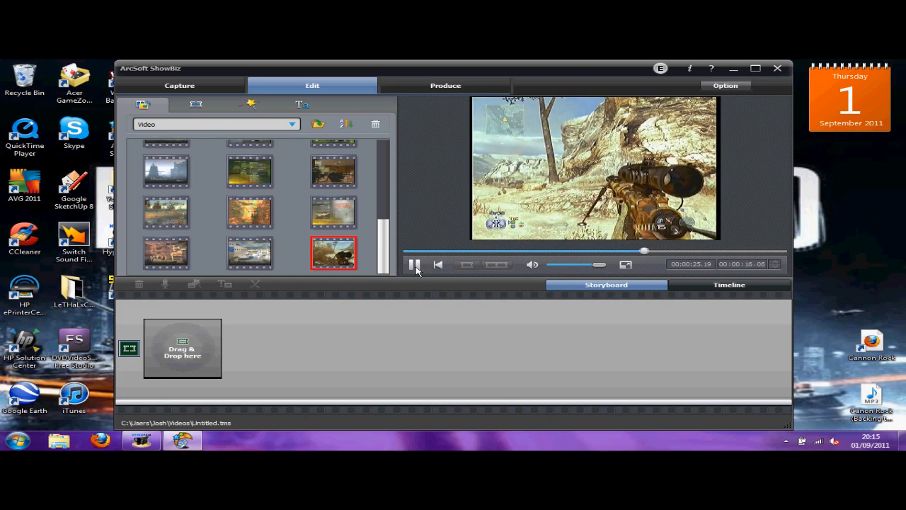
{"action": "left_click", "coordinate": [415, 264]}
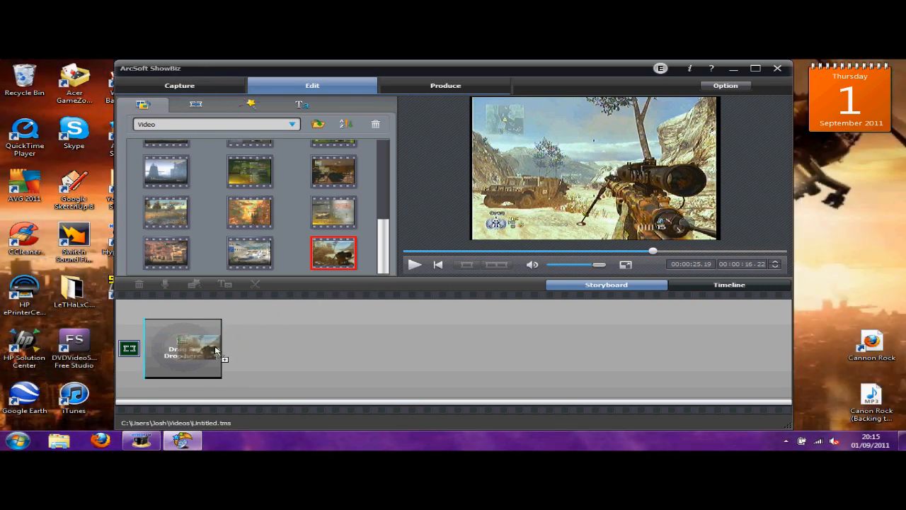
- Place the recorded gameplay clip as the project's first clip and view the project as a timeline
{"action": "left_click_drag", "start_coordinate": [334, 253], "coordinate": [182, 347]}
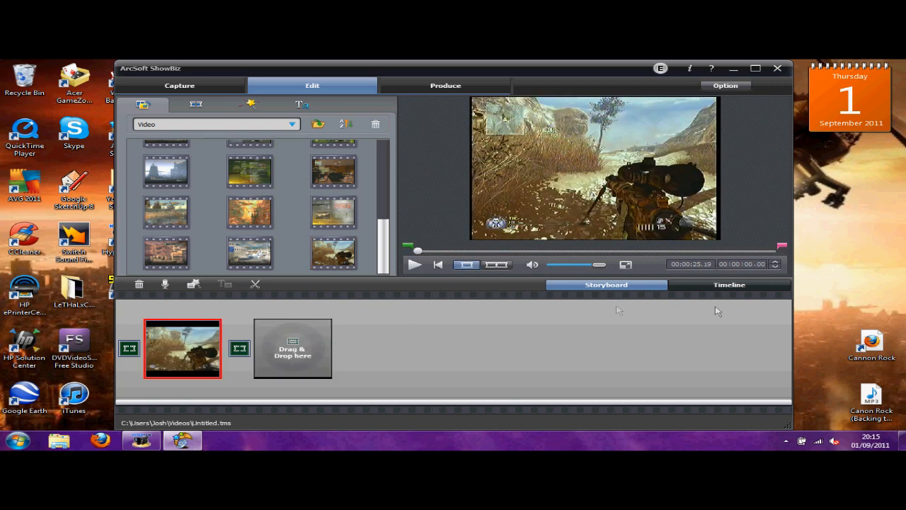
{"action": "left_click", "coordinate": [729, 285]}
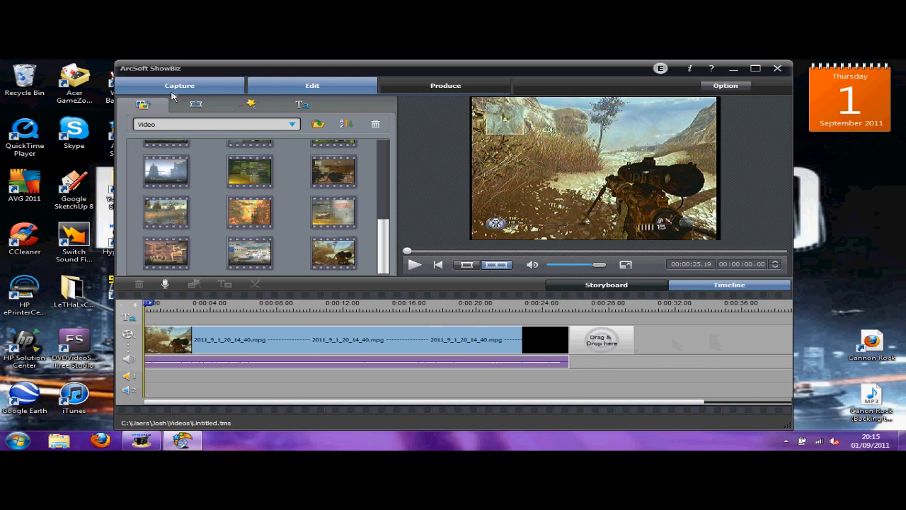
{"action": "mouse_move", "coordinate": [219, 90]}
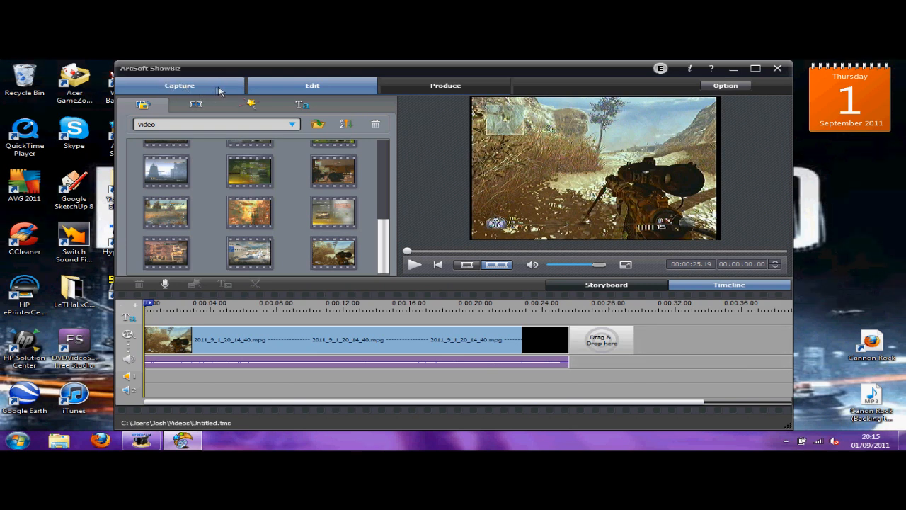
{"action": "mouse_move", "coordinate": [225, 87]}
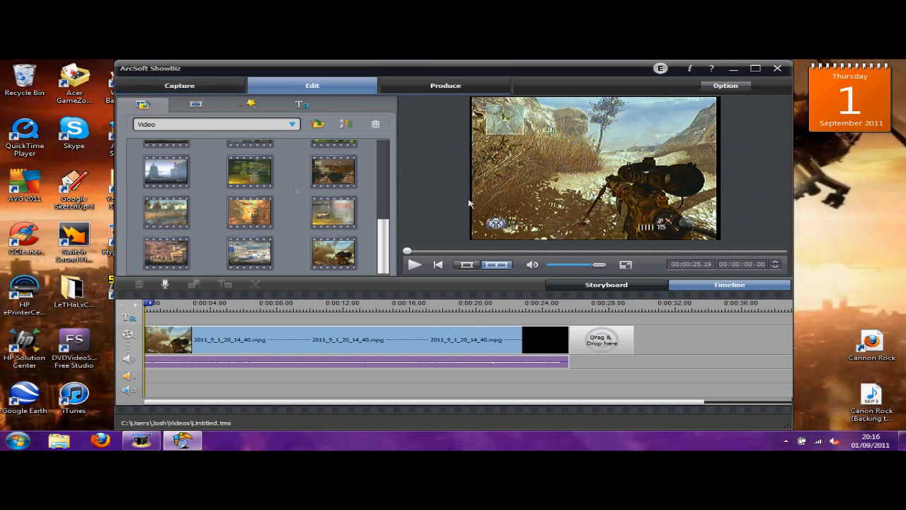
{"action": "mouse_move", "coordinate": [436, 197]}
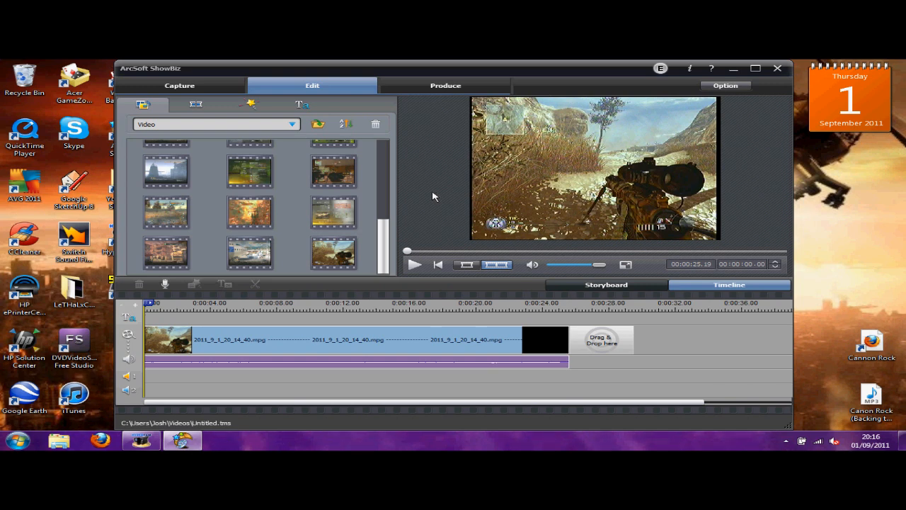
{"action": "mouse_move", "coordinate": [440, 209]}
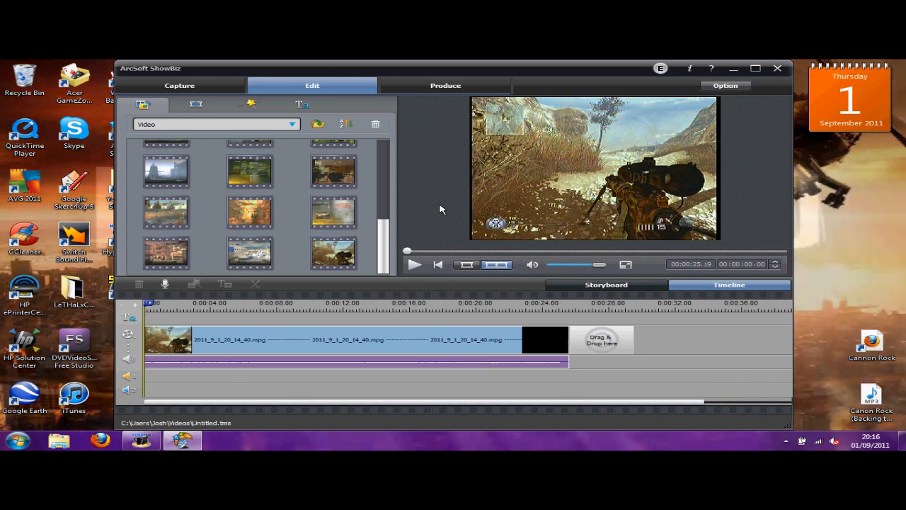
{"action": "mouse_move", "coordinate": [541, 347]}
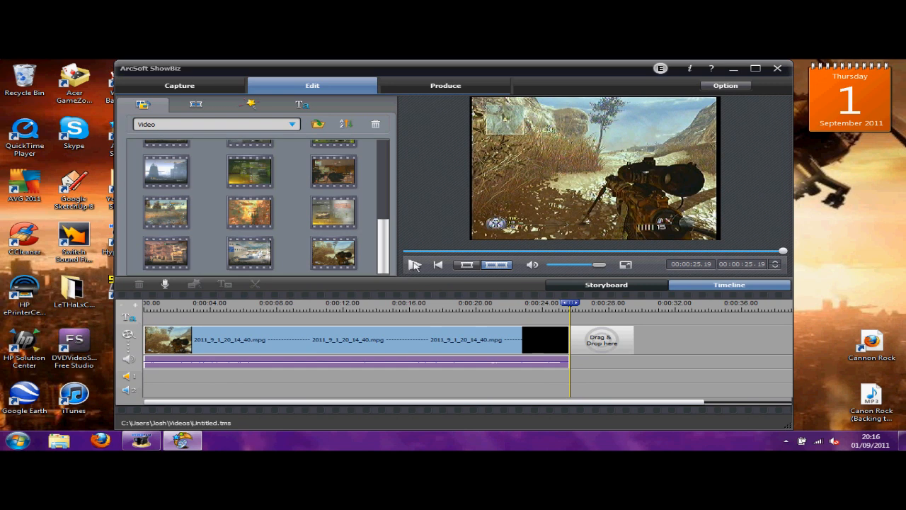
{"action": "left_click", "coordinate": [414, 265]}
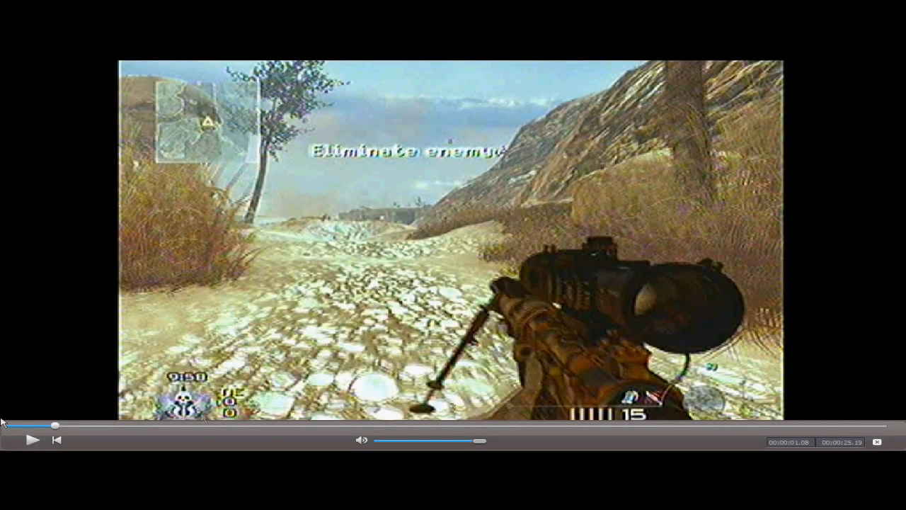
{"action": "left_click", "coordinate": [31, 440]}
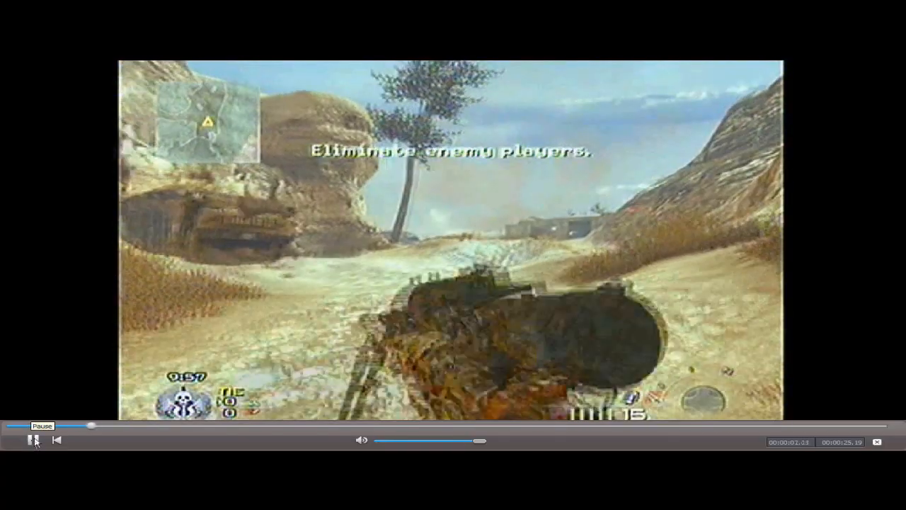
{"action": "left_click", "coordinate": [34, 440]}
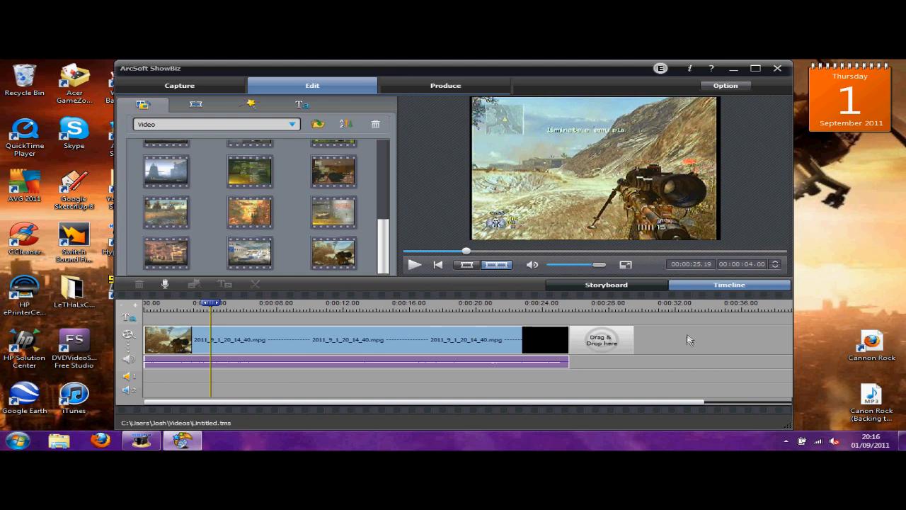
{"action": "mouse_move", "coordinate": [448, 150]}
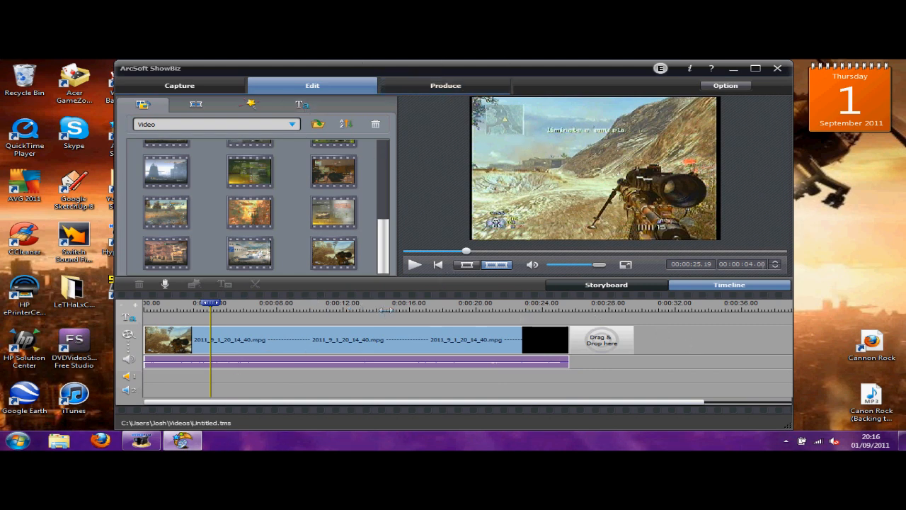
- In Preferences, choose the 16:9 widescreen aspect ratio, review the Others settings, and confirm with OK
{"action": "left_click", "coordinate": [725, 85]}
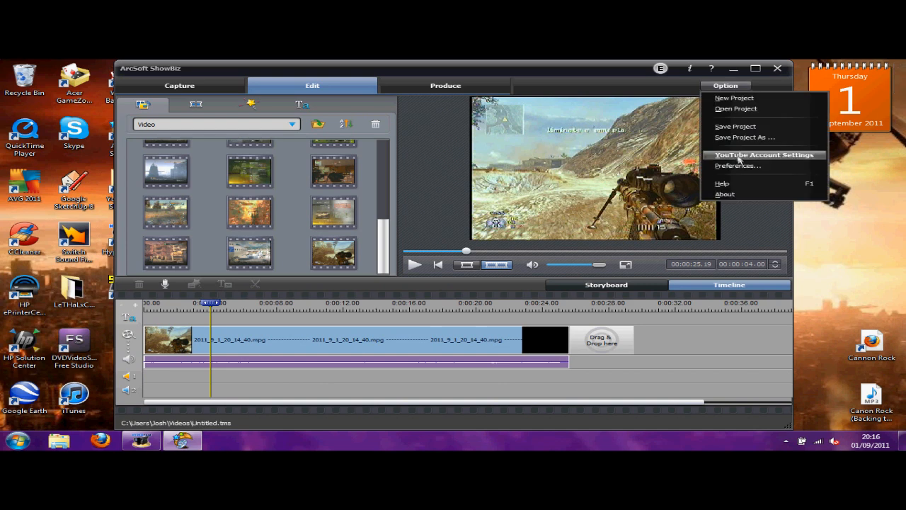
{"action": "left_click", "coordinate": [738, 166]}
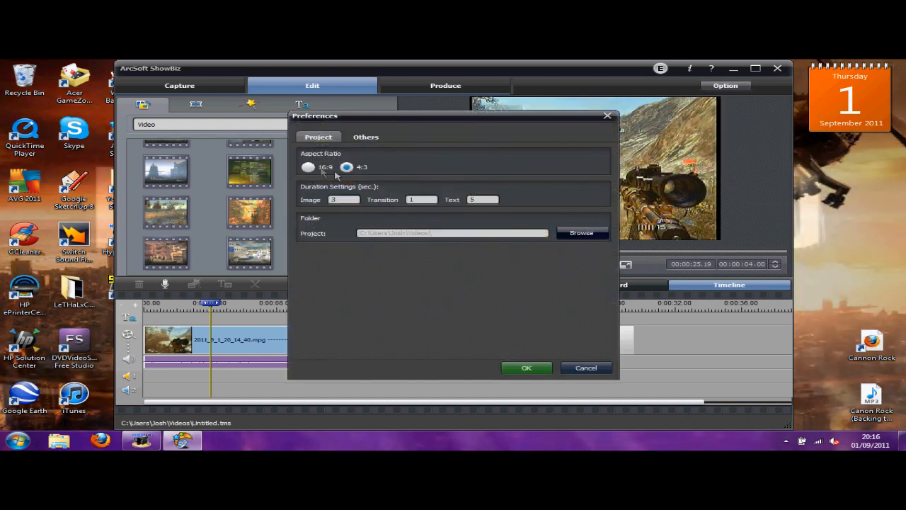
{"action": "left_click", "coordinate": [308, 167]}
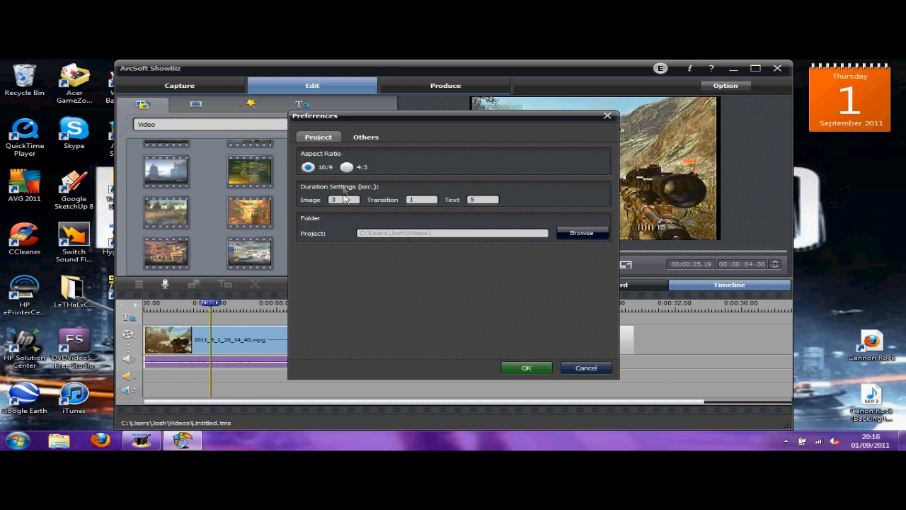
{"action": "mouse_move", "coordinate": [421, 241]}
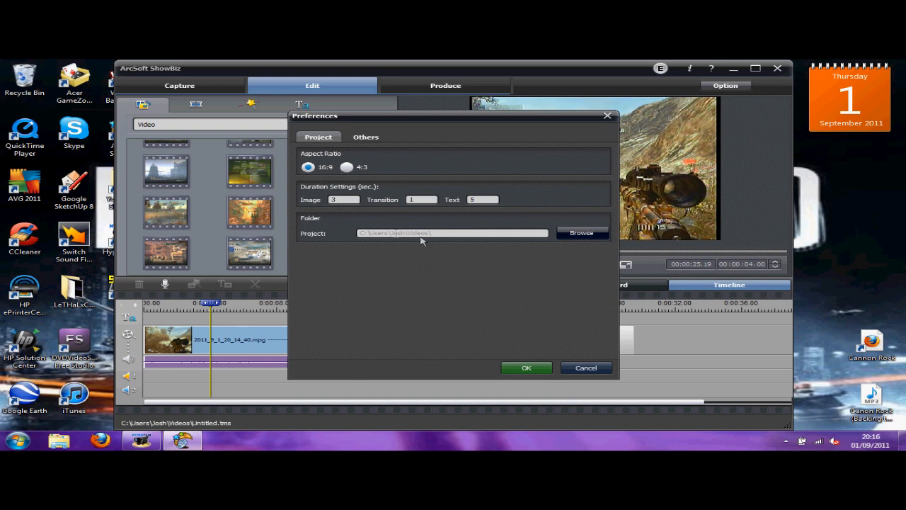
{"action": "left_click", "coordinate": [366, 137]}
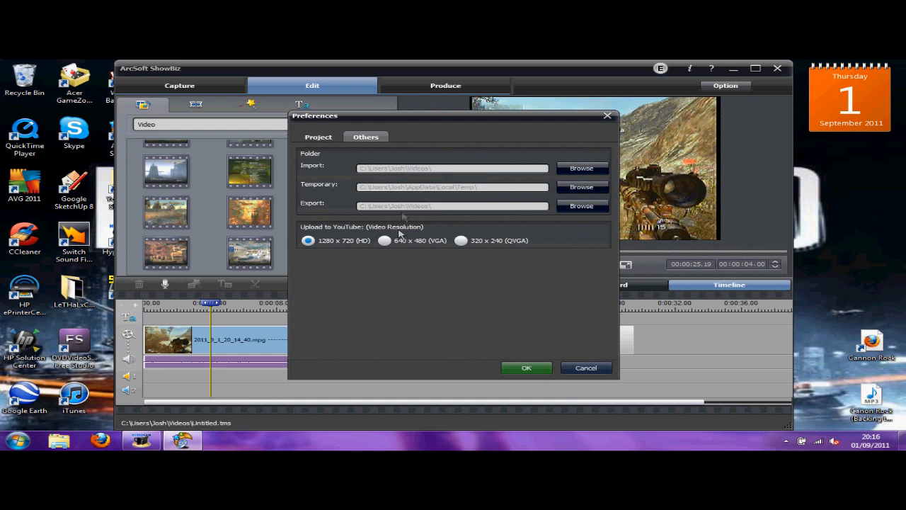
{"action": "mouse_move", "coordinate": [339, 248]}
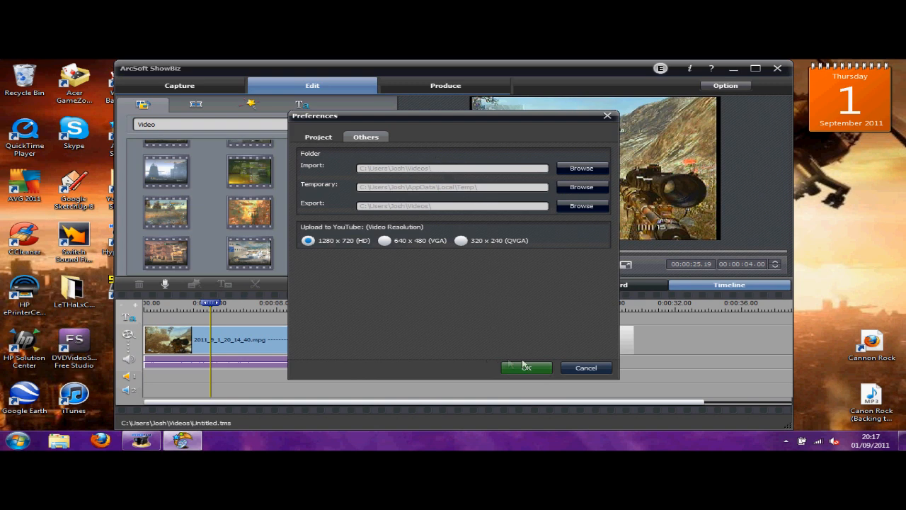
{"action": "left_click", "coordinate": [527, 367]}
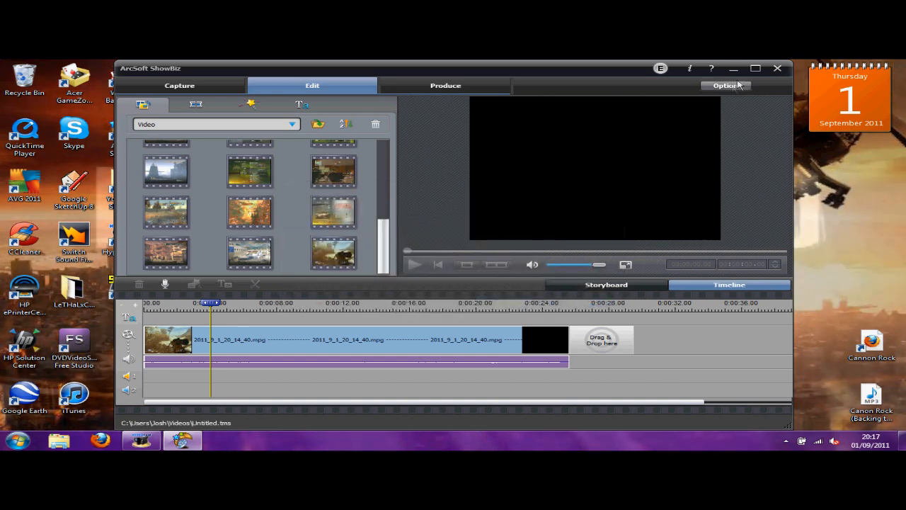
- Reselect the 16:9 widescreen aspect ratio in Preferences and accept it
{"action": "left_click", "coordinate": [724, 85]}
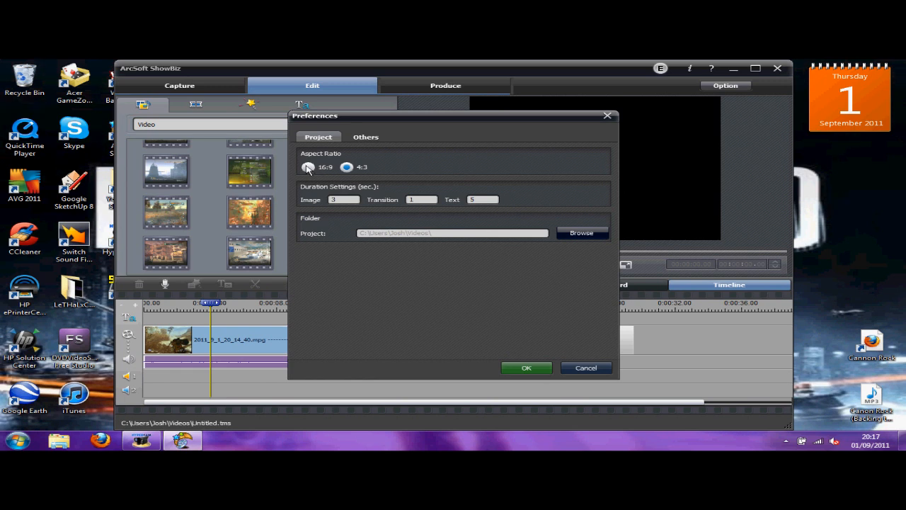
{"action": "left_click", "coordinate": [308, 166]}
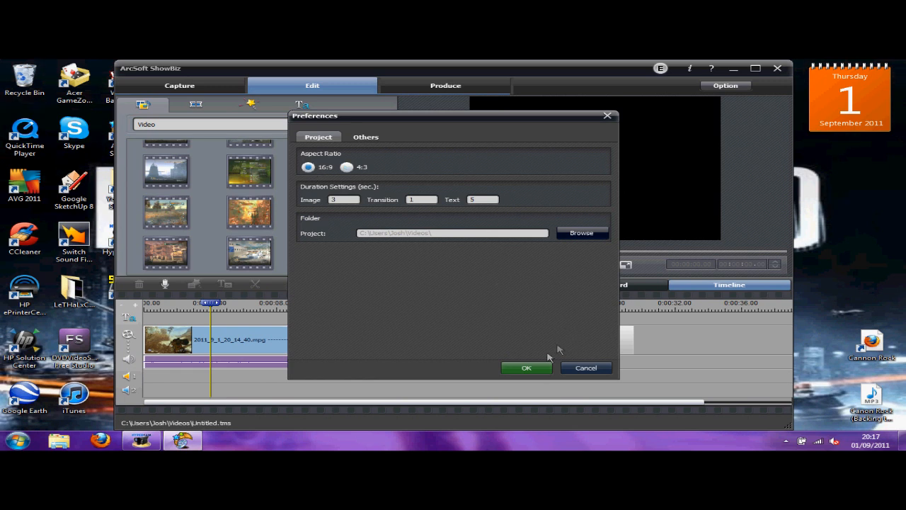
{"action": "left_click", "coordinate": [526, 368]}
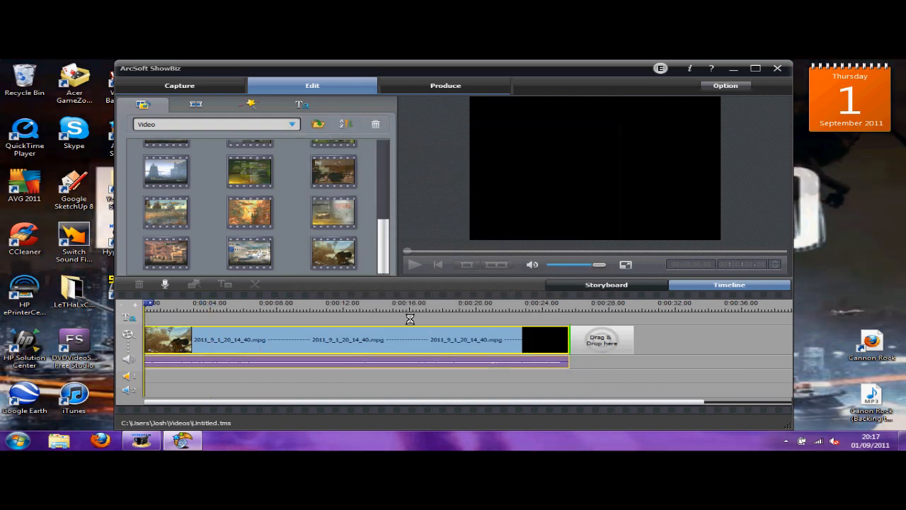
{"action": "left_click", "coordinate": [725, 85]}
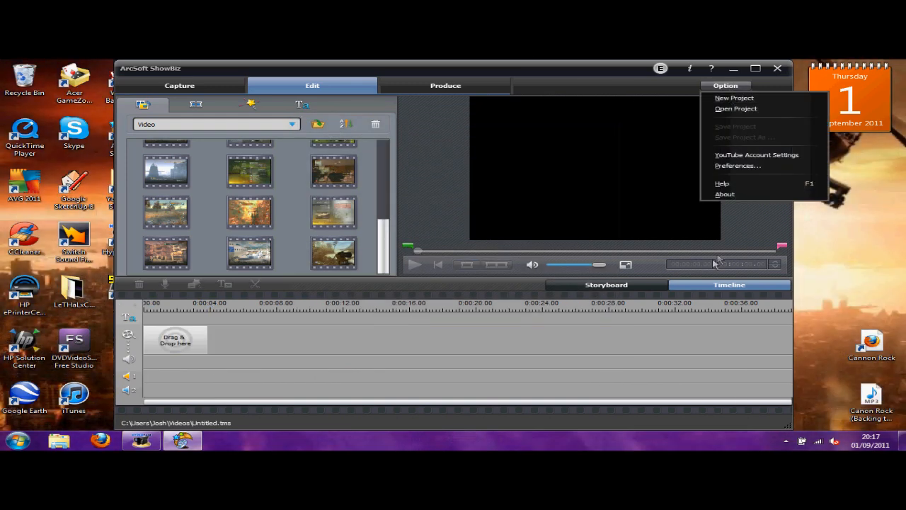
- Reopen Preferences twice to confirm the 16:9 setting is kept, closing with OK each time
{"action": "left_click", "coordinate": [738, 165]}
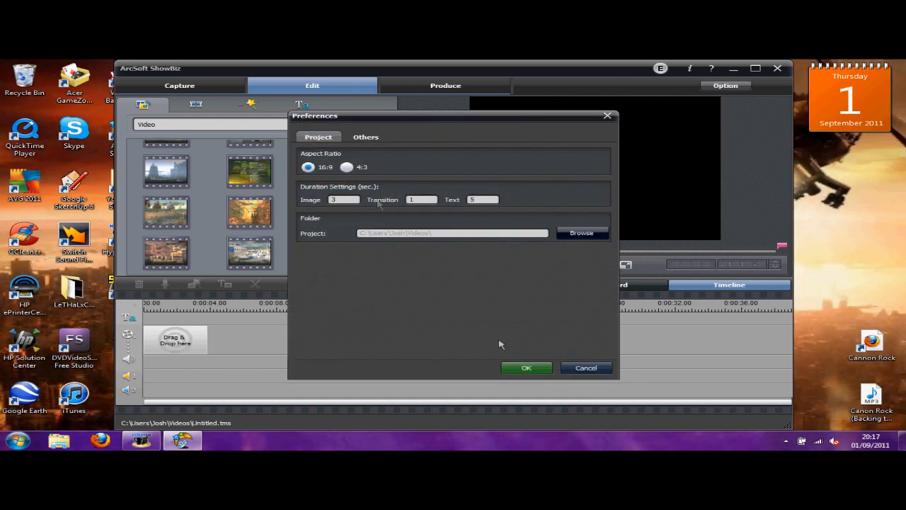
{"action": "left_click", "coordinate": [526, 367]}
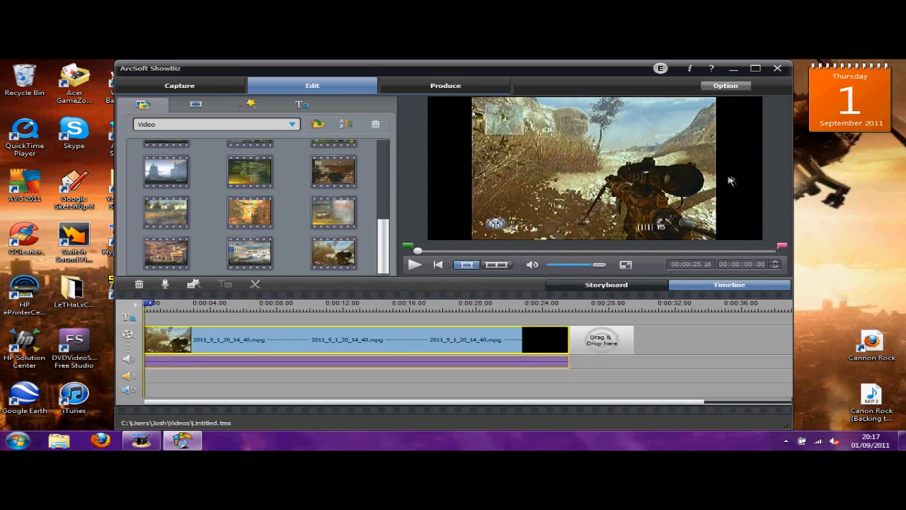
{"action": "left_click", "coordinate": [725, 85]}
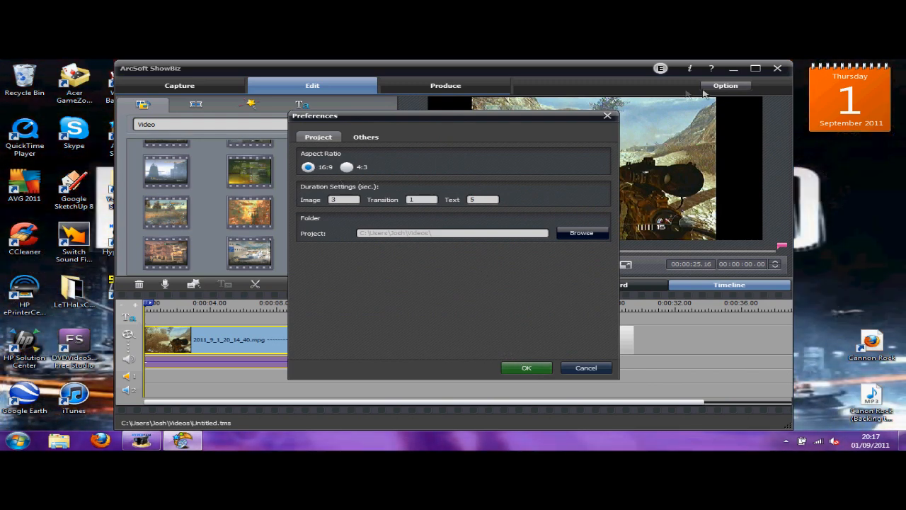
{"action": "mouse_move", "coordinate": [274, 174]}
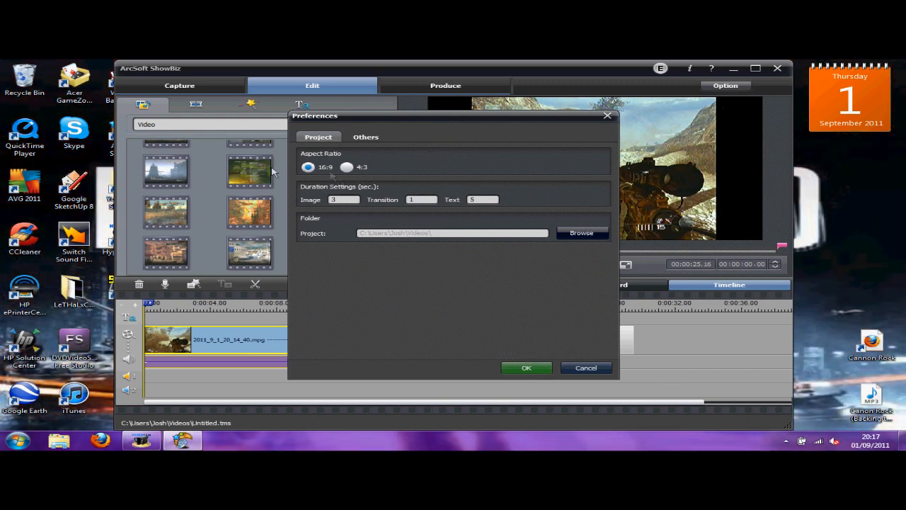
{"action": "mouse_move", "coordinate": [686, 138]}
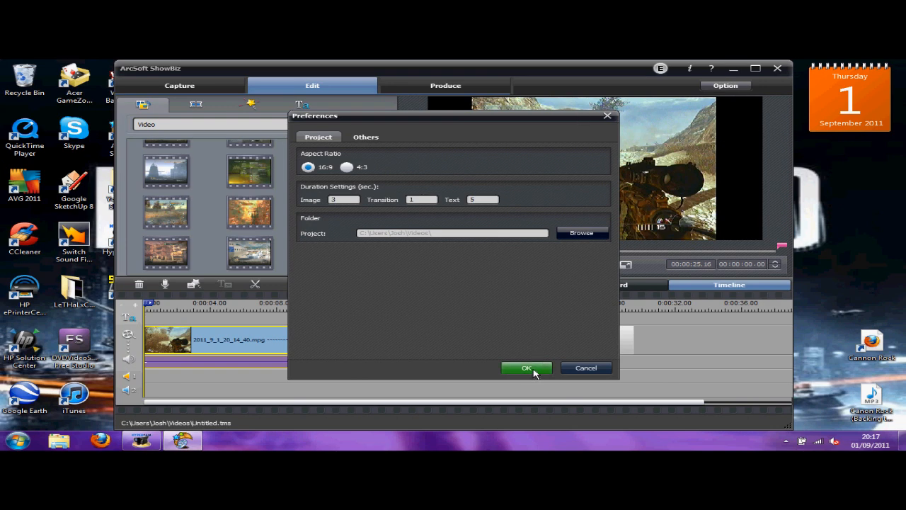
{"action": "left_click", "coordinate": [526, 367]}
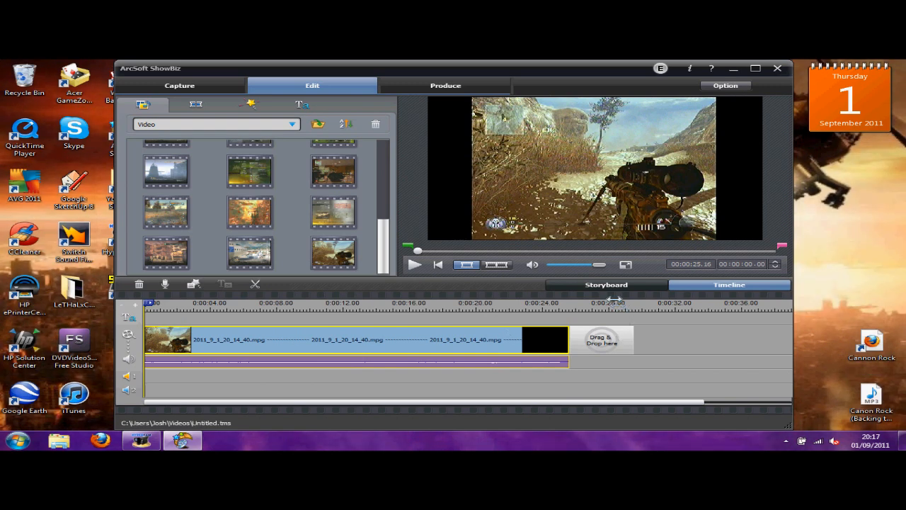
- Switch to the Produce workspace showing Create DVD, Create File and Upload to YouTube
{"action": "left_click", "coordinate": [445, 85]}
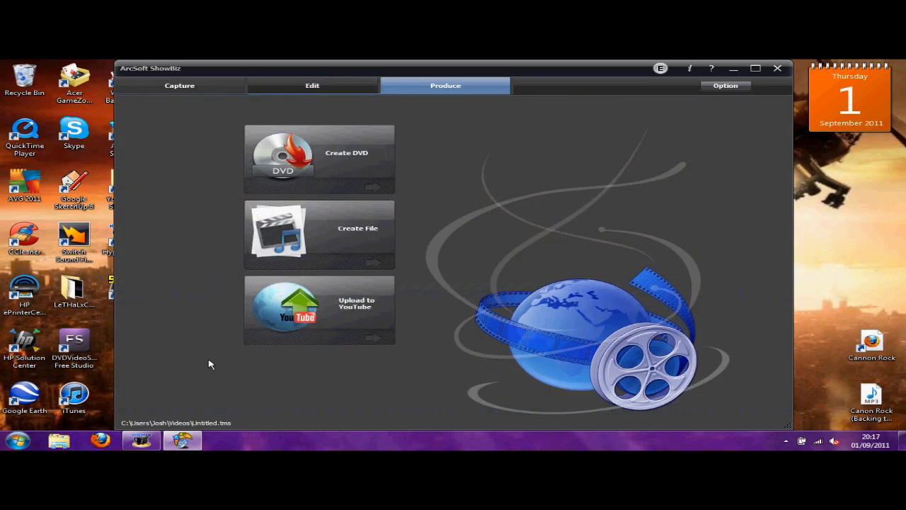
{"action": "mouse_move", "coordinate": [332, 332]}
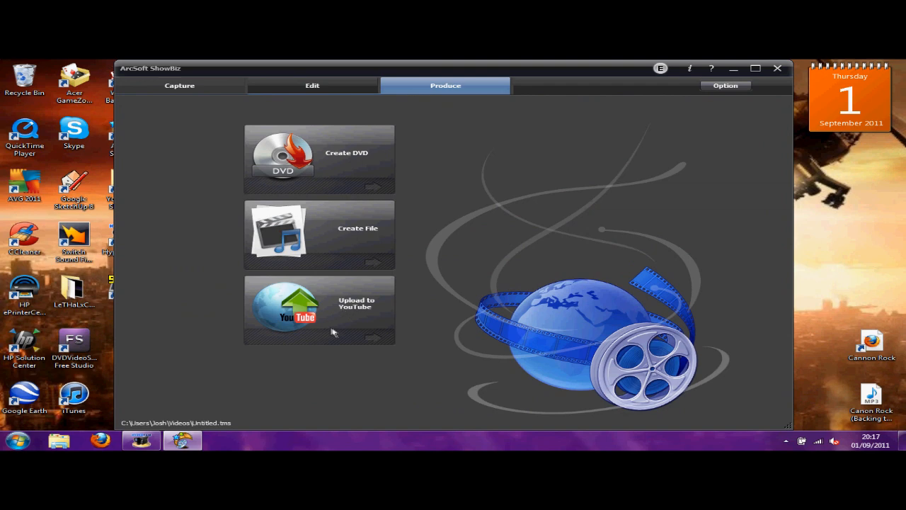
{"action": "mouse_move", "coordinate": [337, 315]}
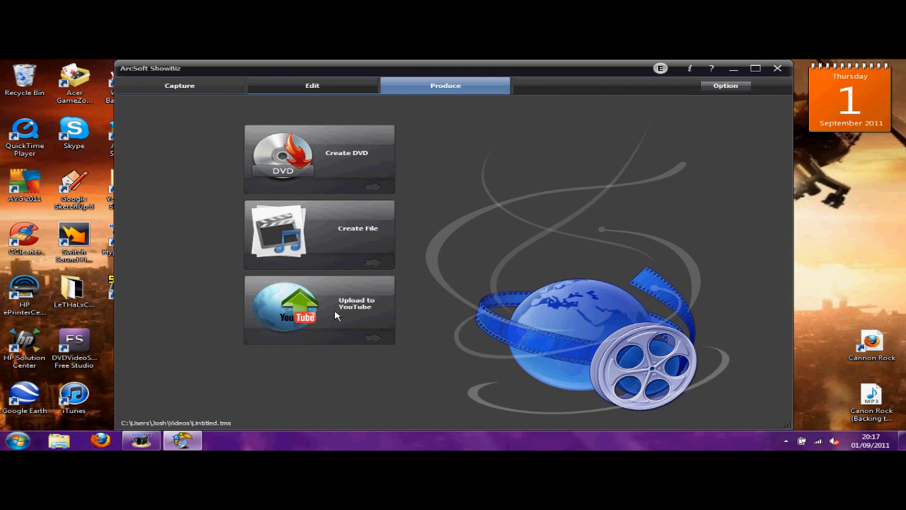
{"action": "mouse_move", "coordinate": [319, 317]}
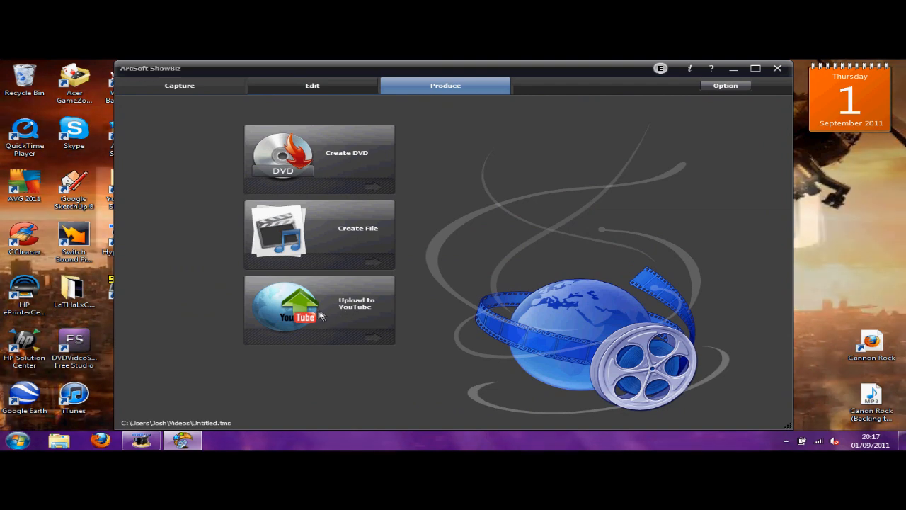
{"action": "mouse_move", "coordinate": [412, 172]}
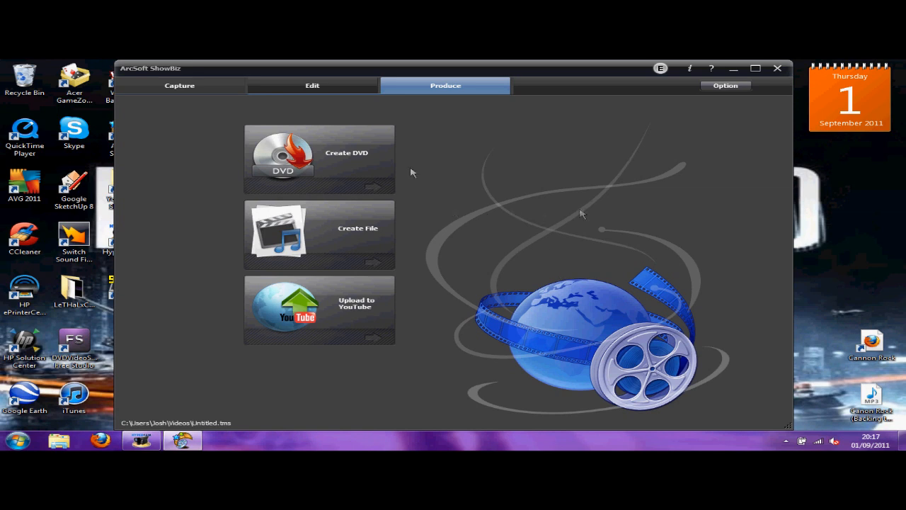
{"action": "mouse_move", "coordinate": [537, 118]}
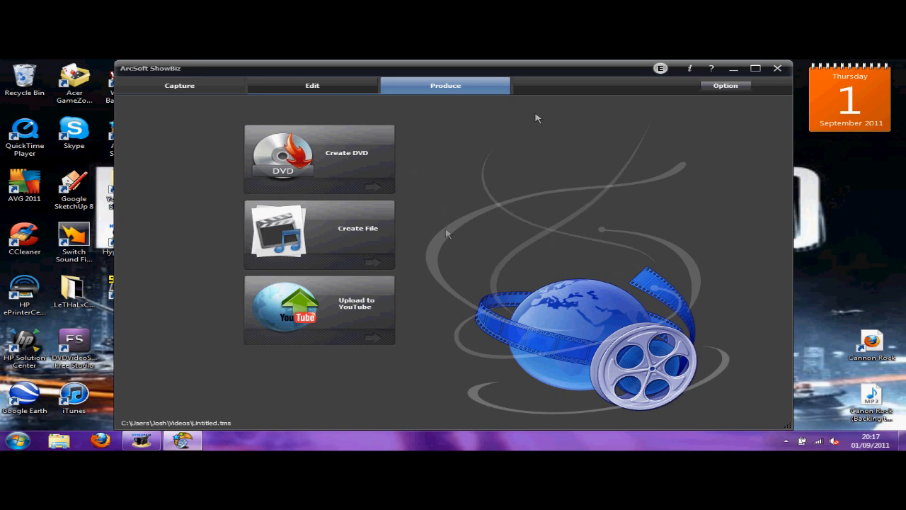
{"action": "mouse_move", "coordinate": [577, 114]}
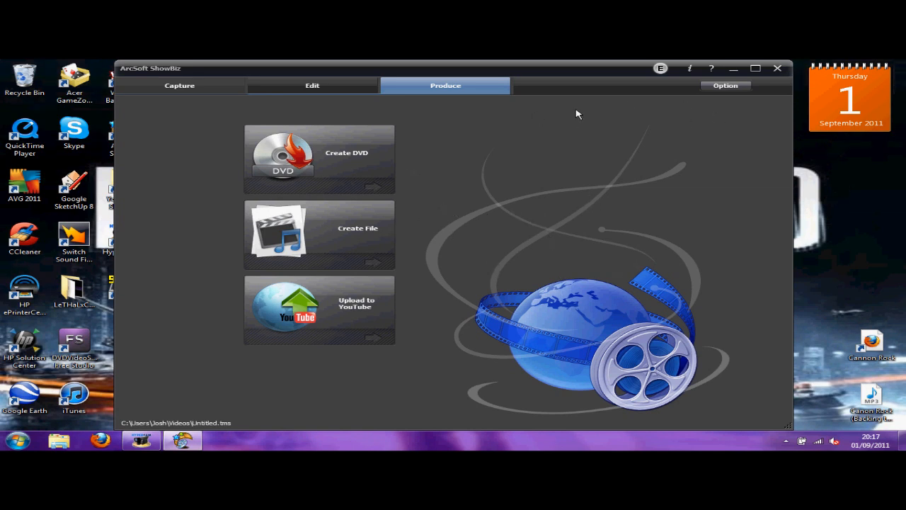
{"action": "mouse_move", "coordinate": [651, 211]}
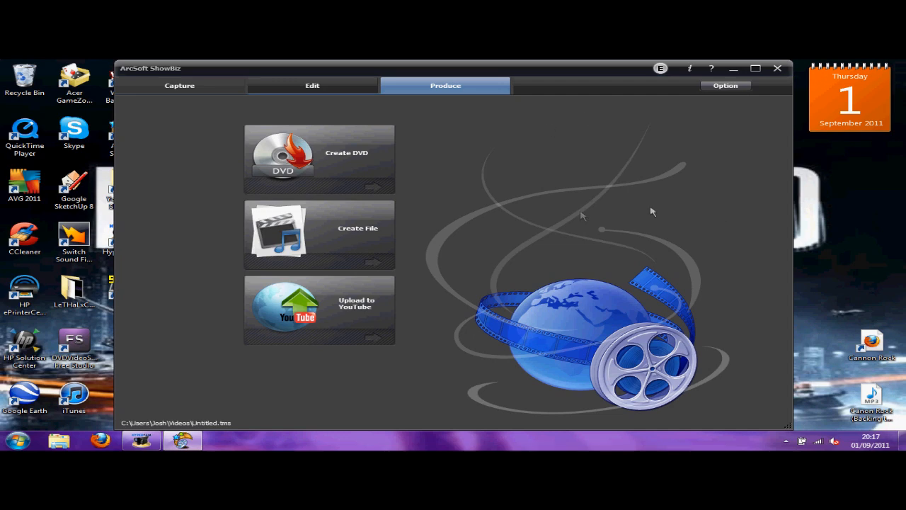
{"action": "mouse_move", "coordinate": [290, 309]}
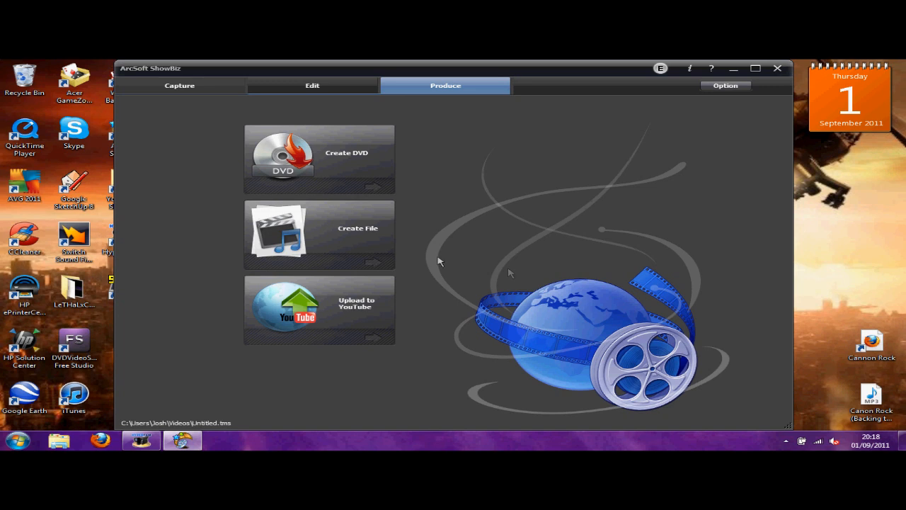
{"action": "mouse_move", "coordinate": [734, 68]}
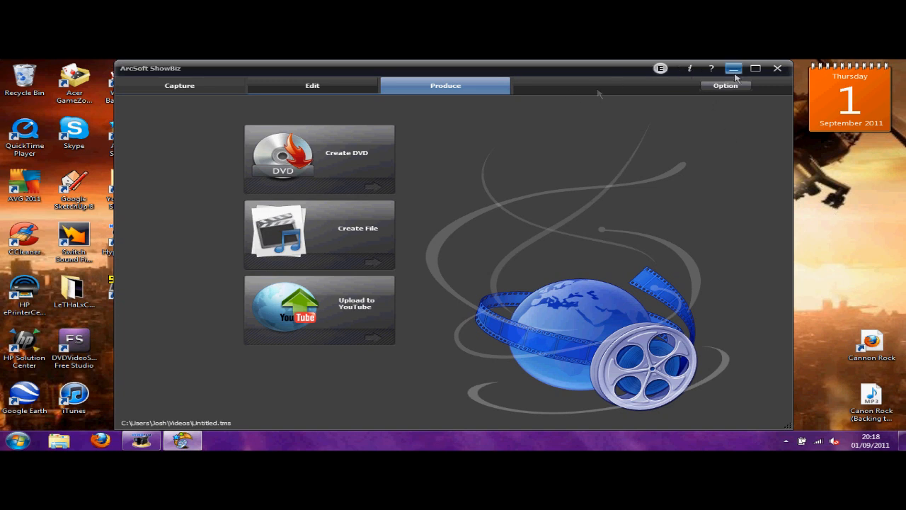
{"action": "mouse_move", "coordinate": [467, 179]}
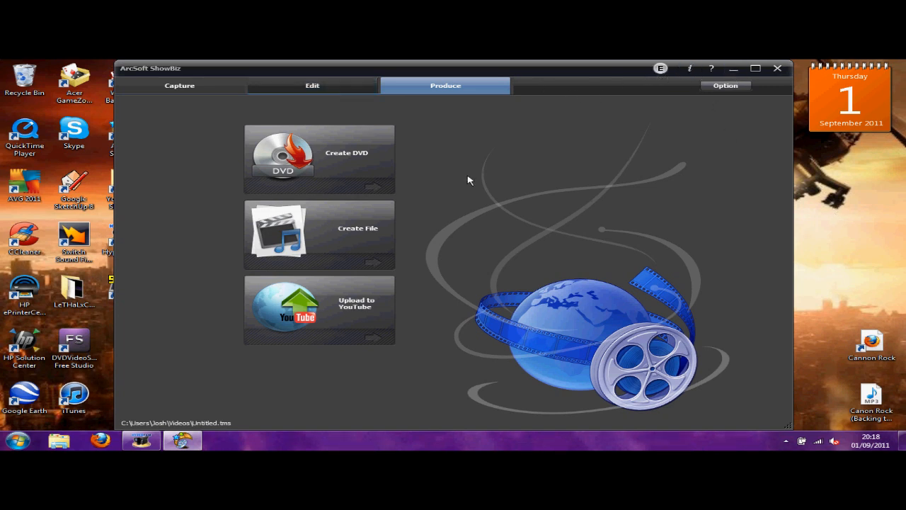
{"action": "mouse_move", "coordinate": [432, 166]}
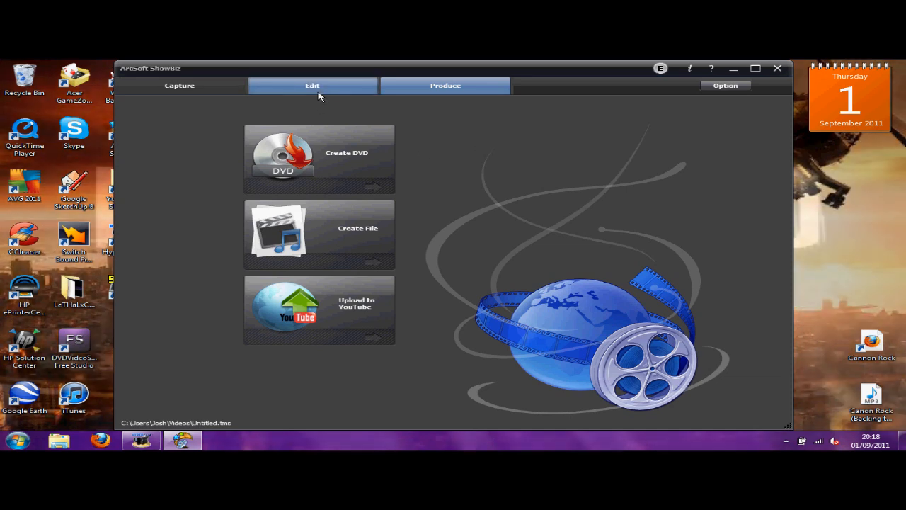
- Back in Edit, add the LeTHaL x CH4OS intro.WMV clip at the start of the timeline before the gameplay
{"action": "left_click", "coordinate": [312, 85]}
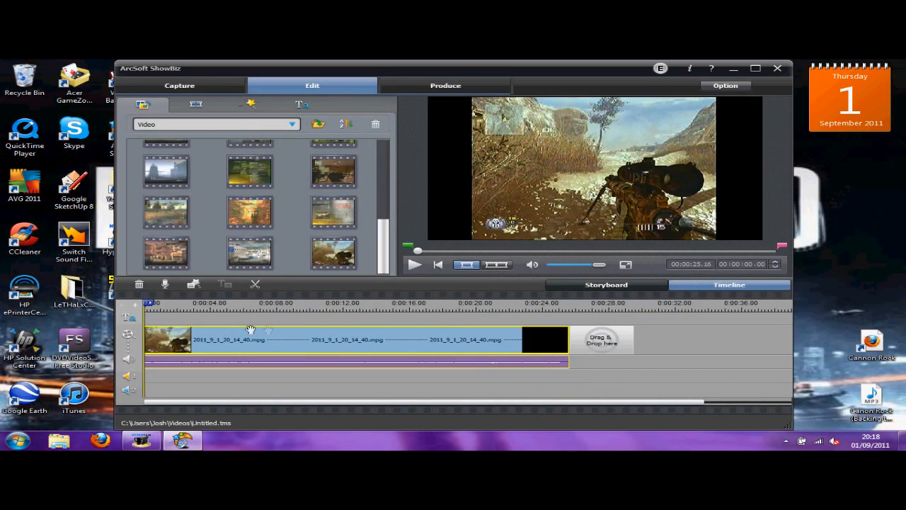
{"action": "mouse_move", "coordinate": [506, 205]}
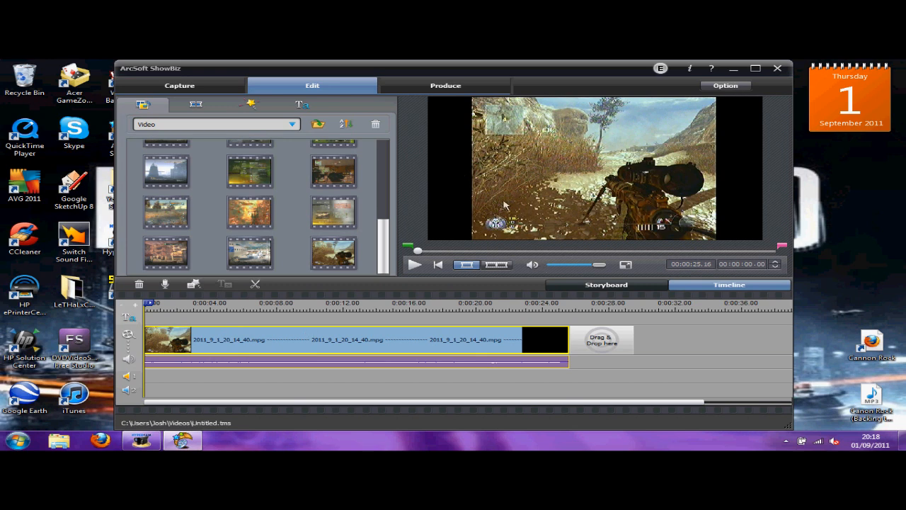
{"action": "mouse_move", "coordinate": [561, 118]}
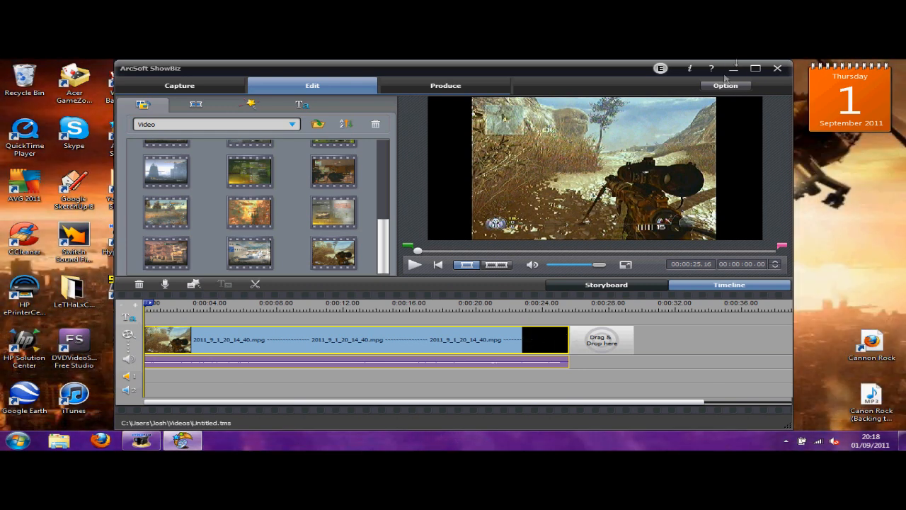
{"action": "mouse_move", "coordinate": [499, 244]}
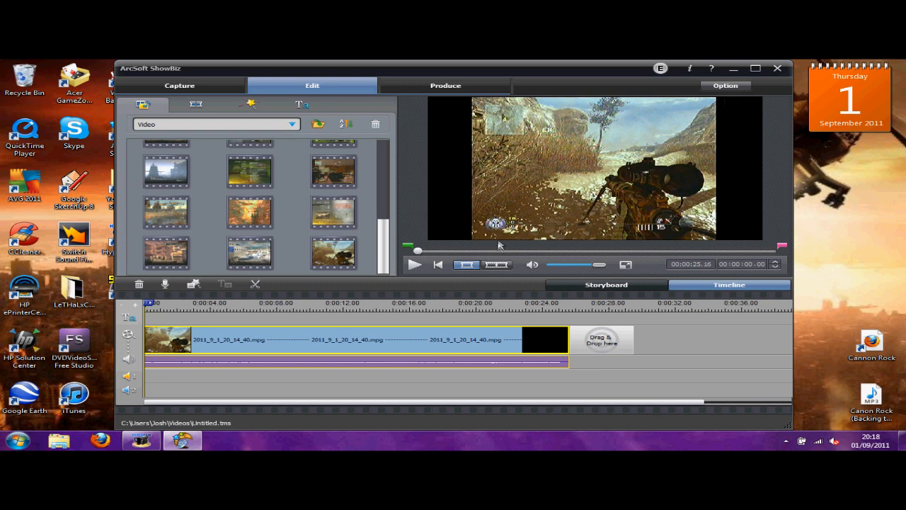
{"action": "mouse_move", "coordinate": [248, 174]}
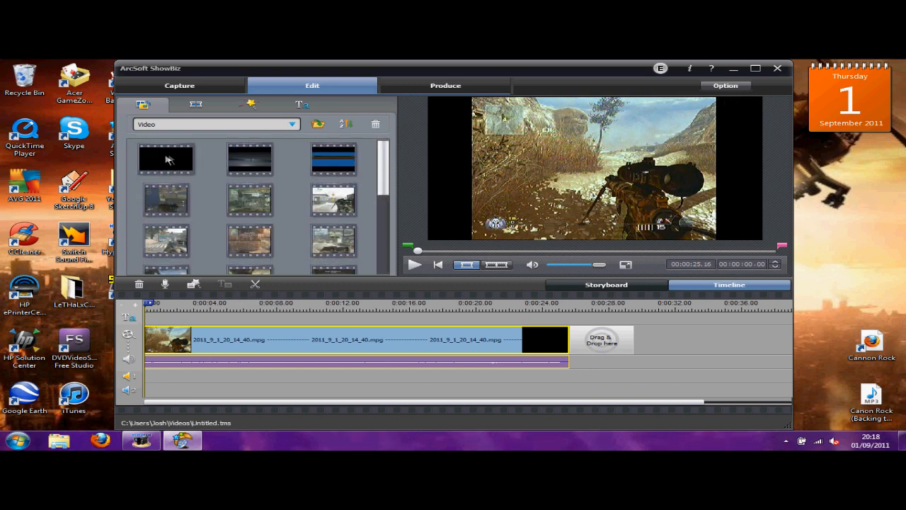
{"action": "left_click", "coordinate": [166, 158]}
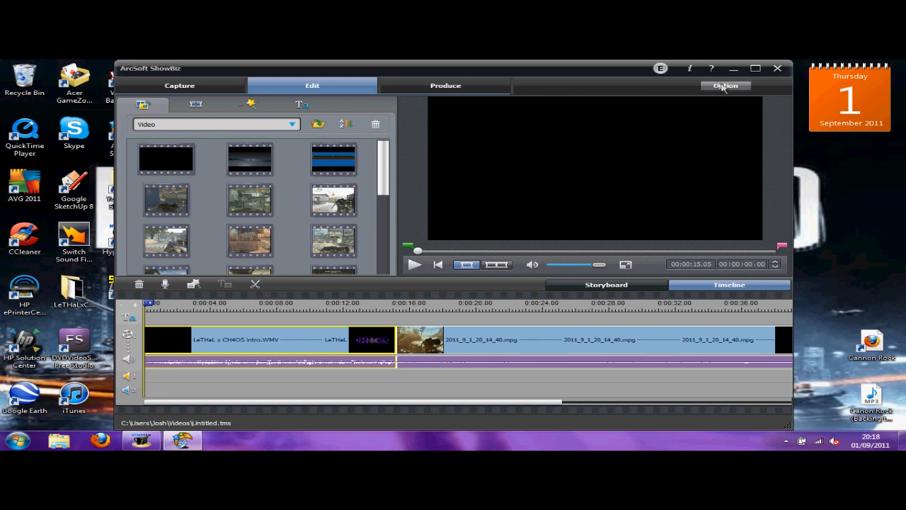
- From the Produce workspace, start the Upload to YouTube export, creating Untitled.MP4
{"action": "left_click", "coordinate": [724, 85]}
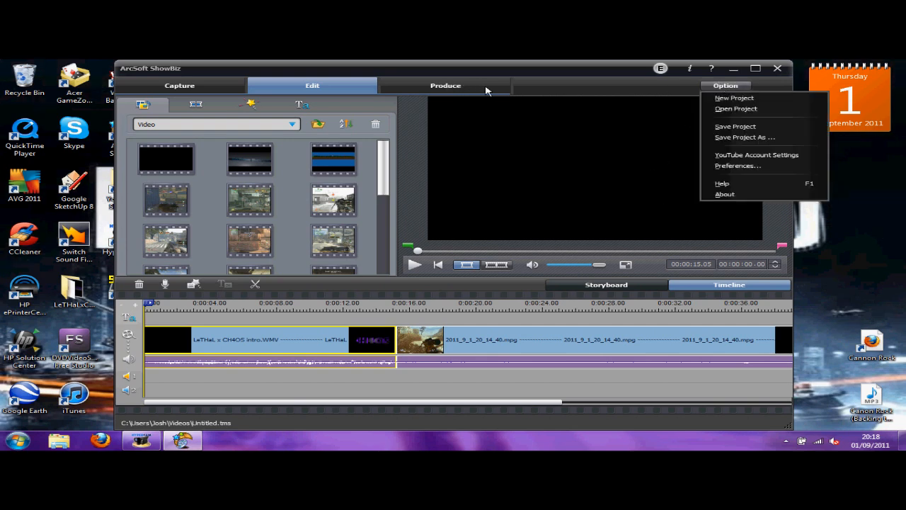
{"action": "left_click", "coordinate": [444, 85]}
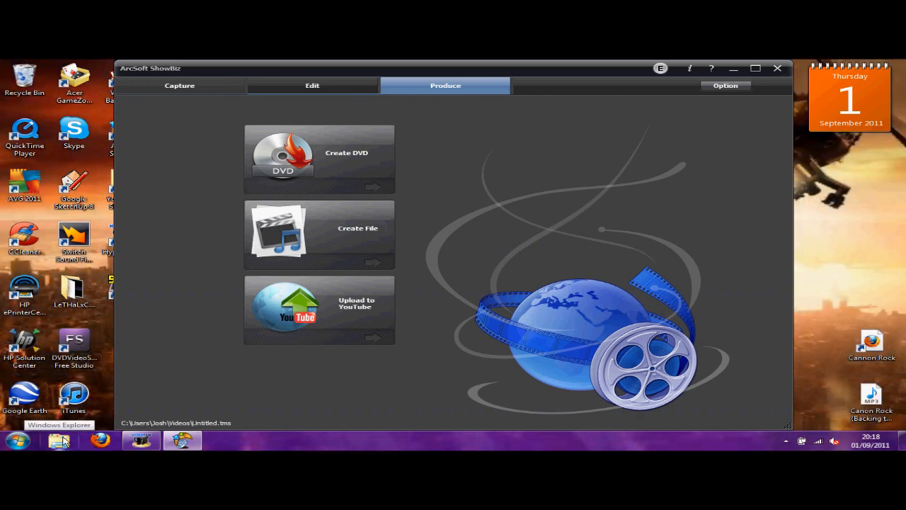
{"action": "left_click", "coordinate": [319, 309]}
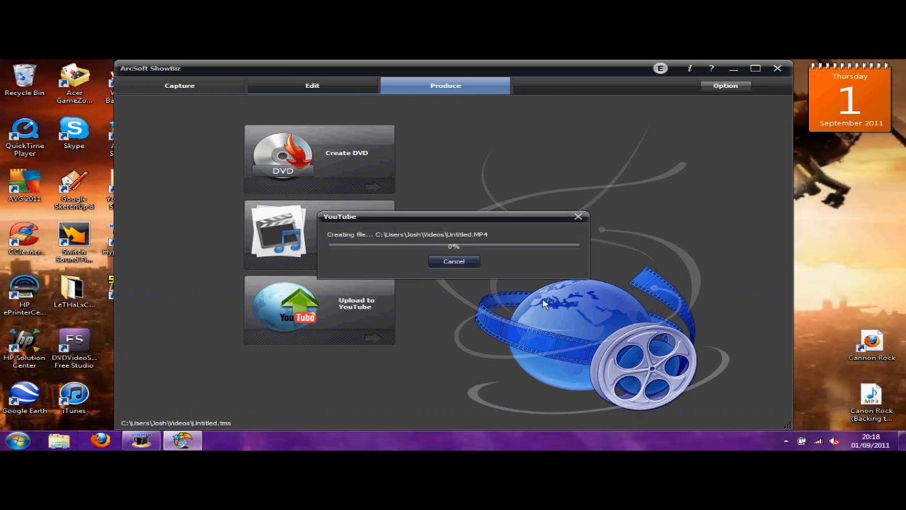